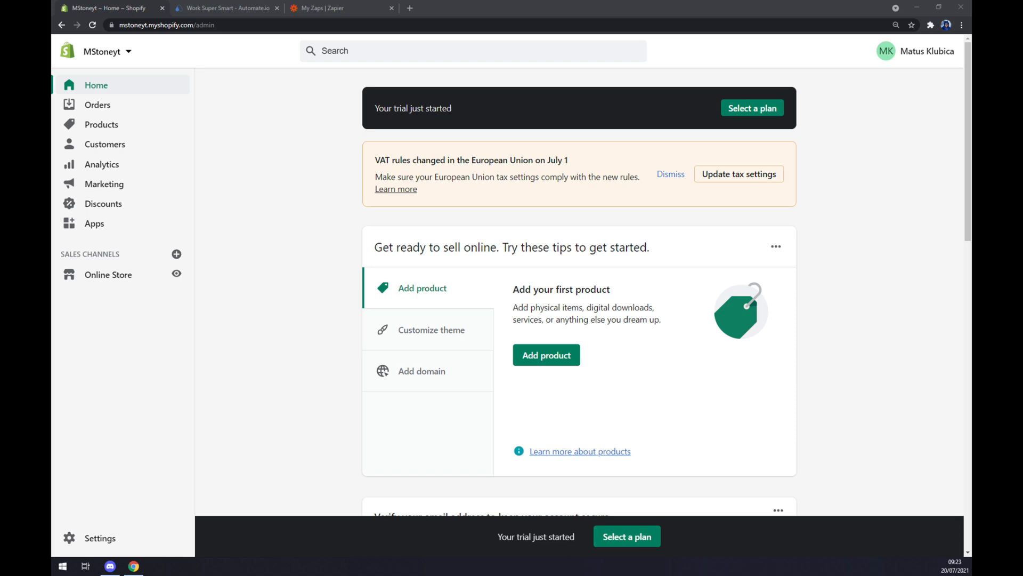
{"action": "mouse_move", "coordinate": [156, 94]}
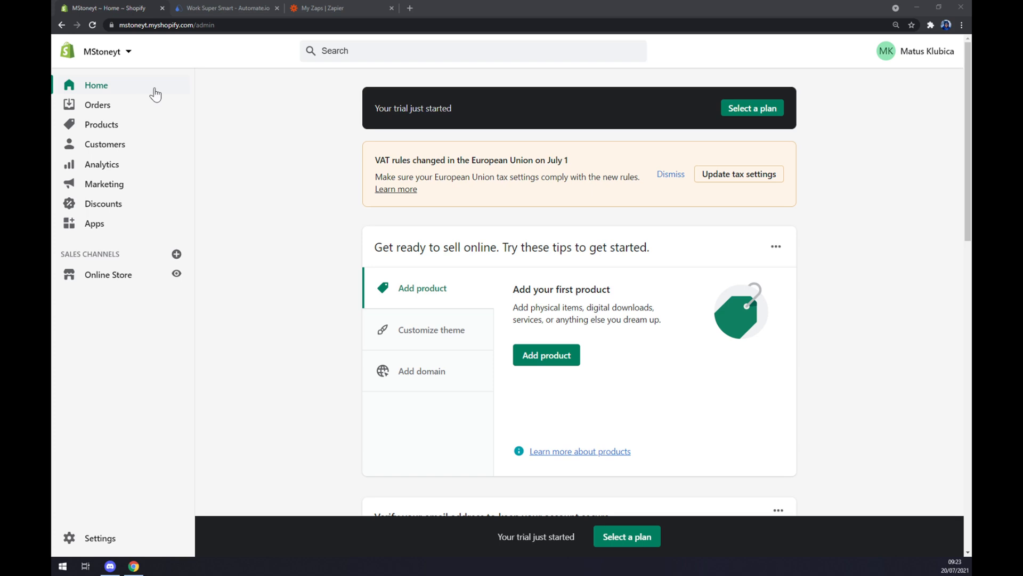
{"action": "mouse_move", "coordinate": [300, 146]}
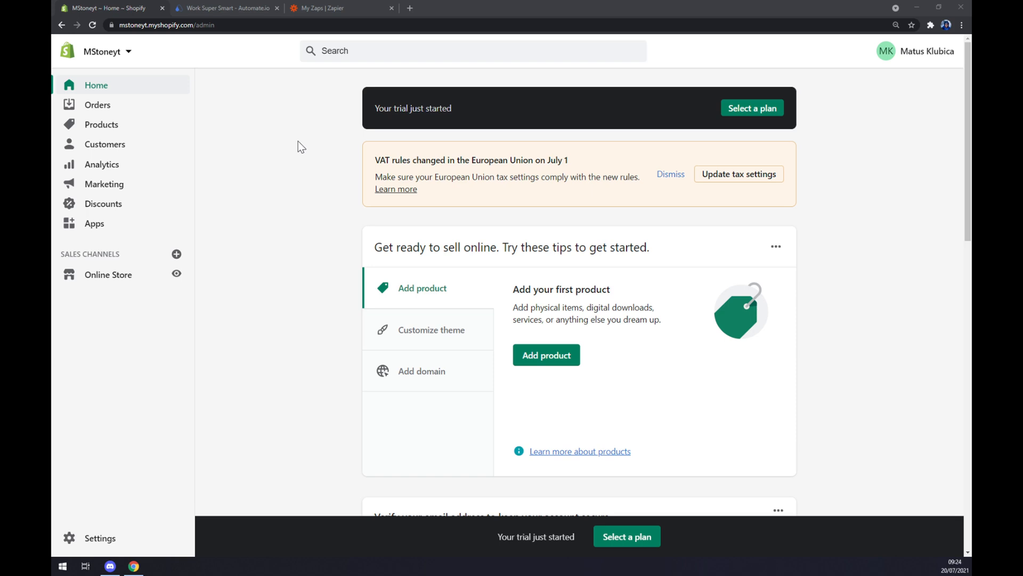
- Show Automate.io's popular app integrations (Shopify, Gmail, Slack) from the Integrations menu
{"action": "left_click", "coordinate": [225, 7]}
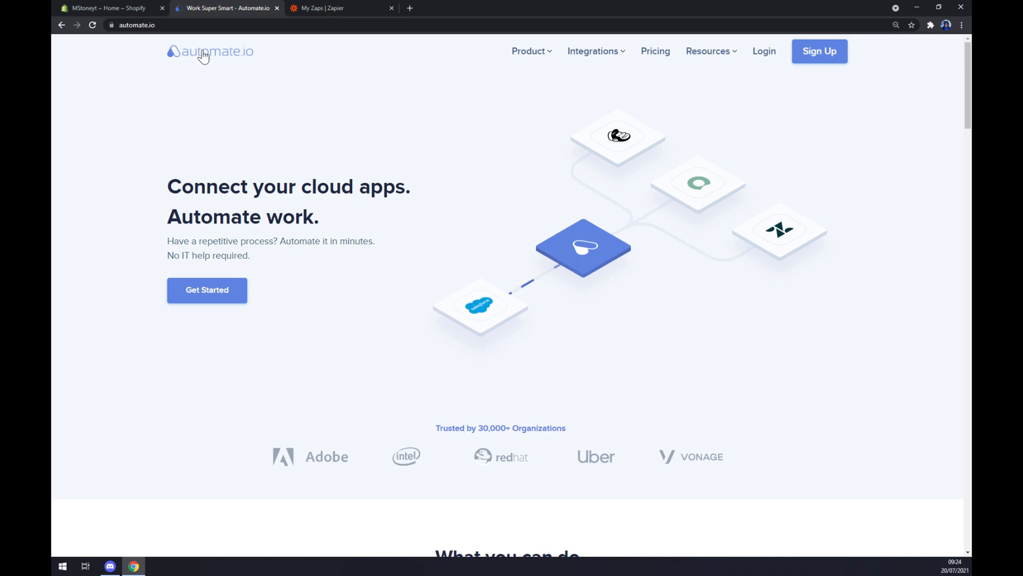
{"action": "mouse_move", "coordinate": [205, 70]}
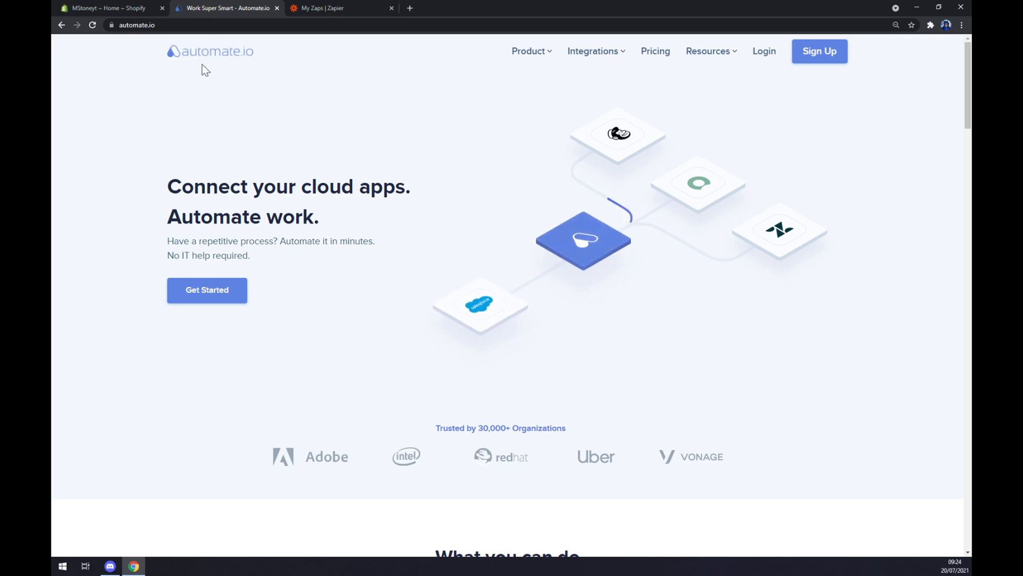
{"action": "mouse_move", "coordinate": [196, 68]}
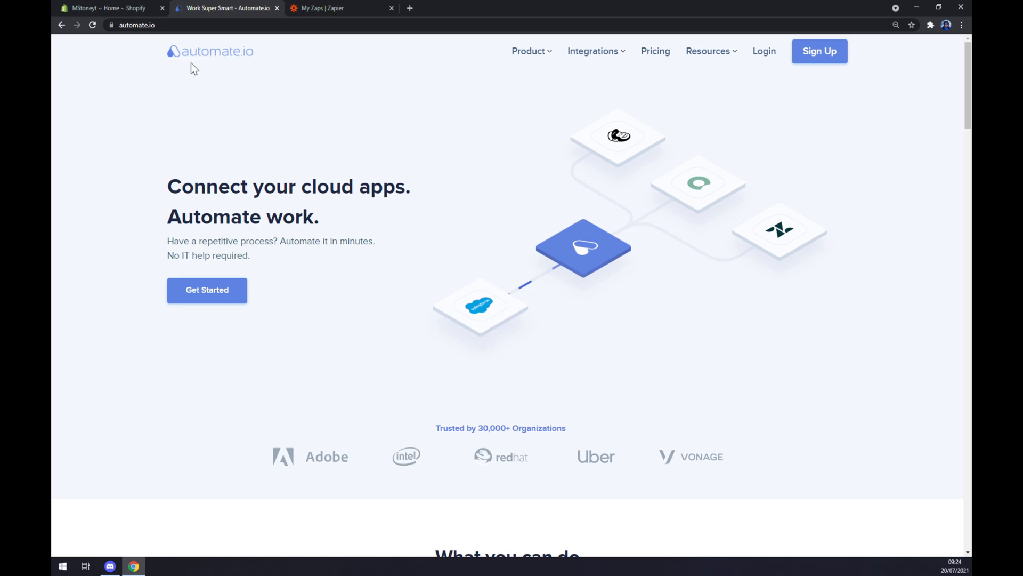
{"action": "mouse_move", "coordinate": [641, 89]}
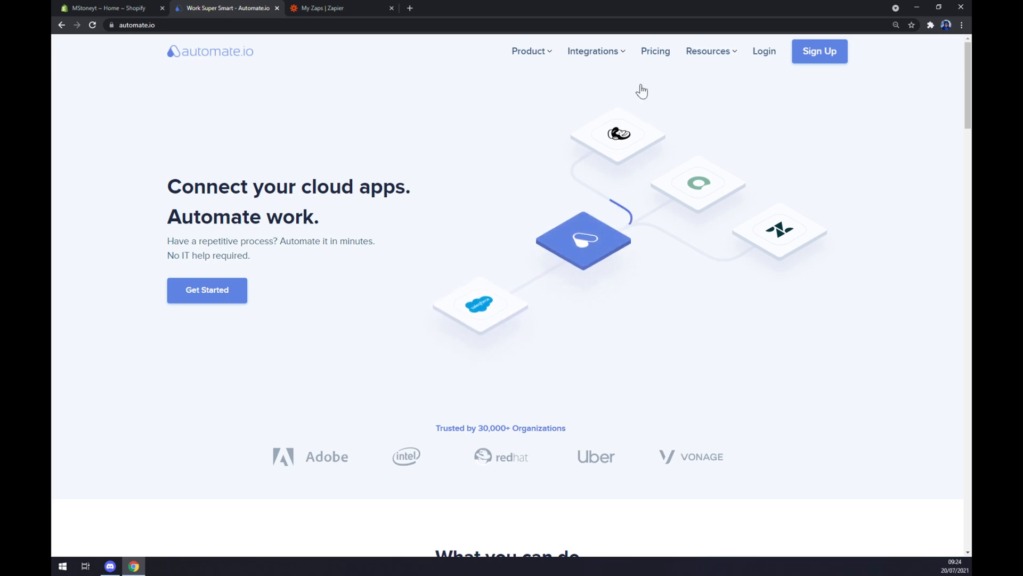
{"action": "left_click", "coordinate": [592, 51]}
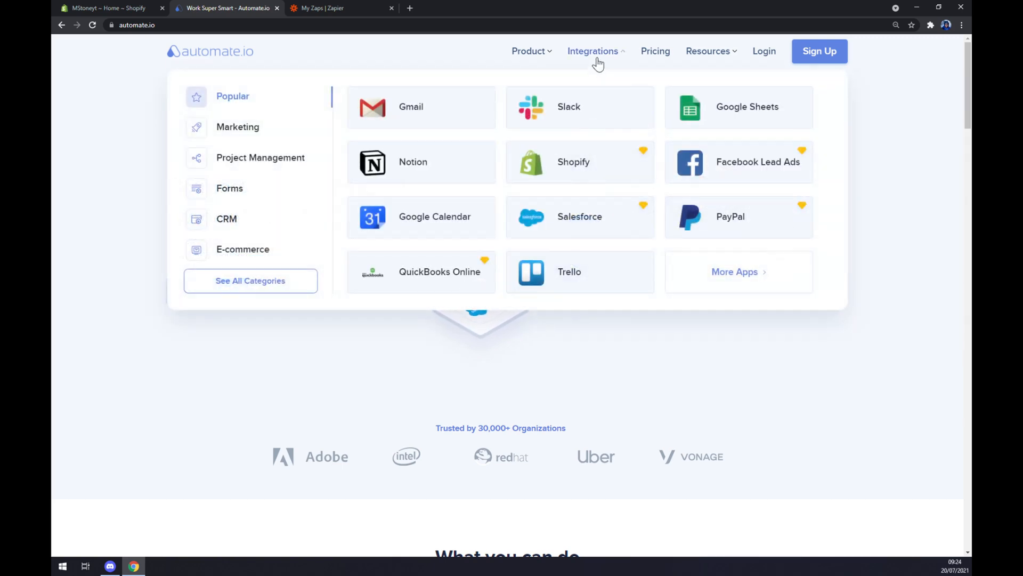
{"action": "mouse_move", "coordinate": [599, 138]}
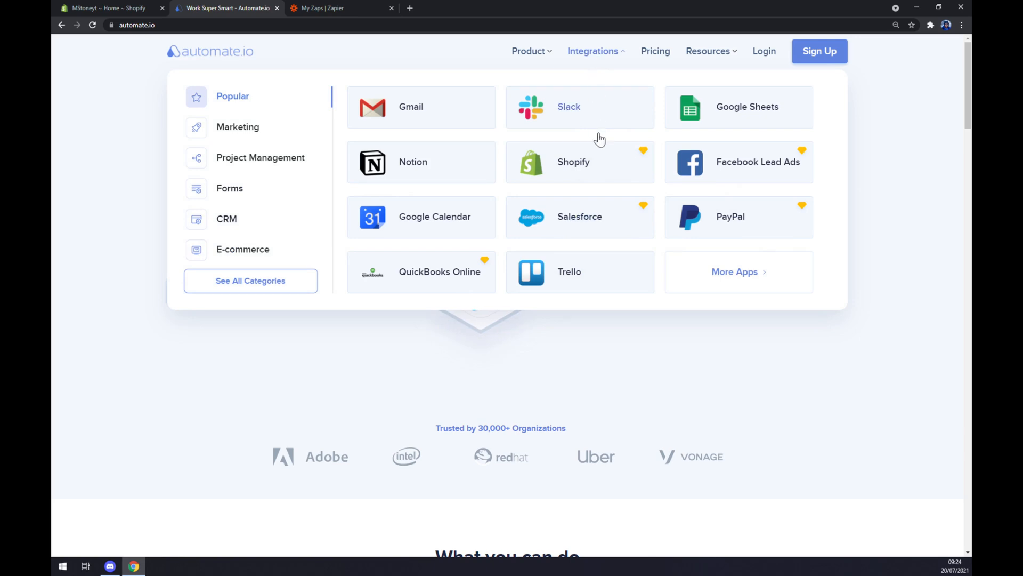
{"action": "mouse_move", "coordinate": [238, 292]}
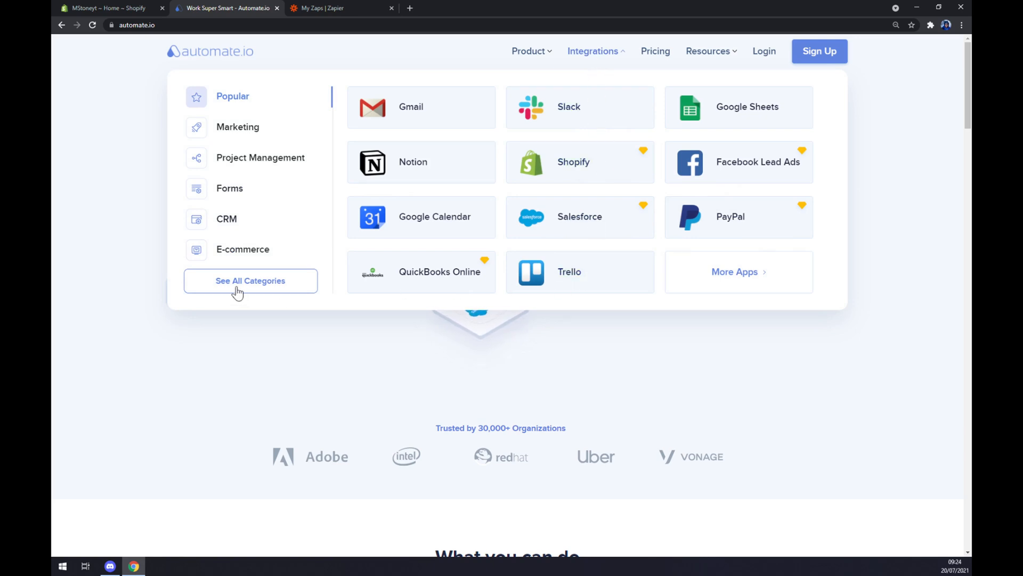
- Search the full app catalogue for 'shopi' and go to the Shopify Integrations page
{"action": "left_click", "coordinate": [250, 281]}
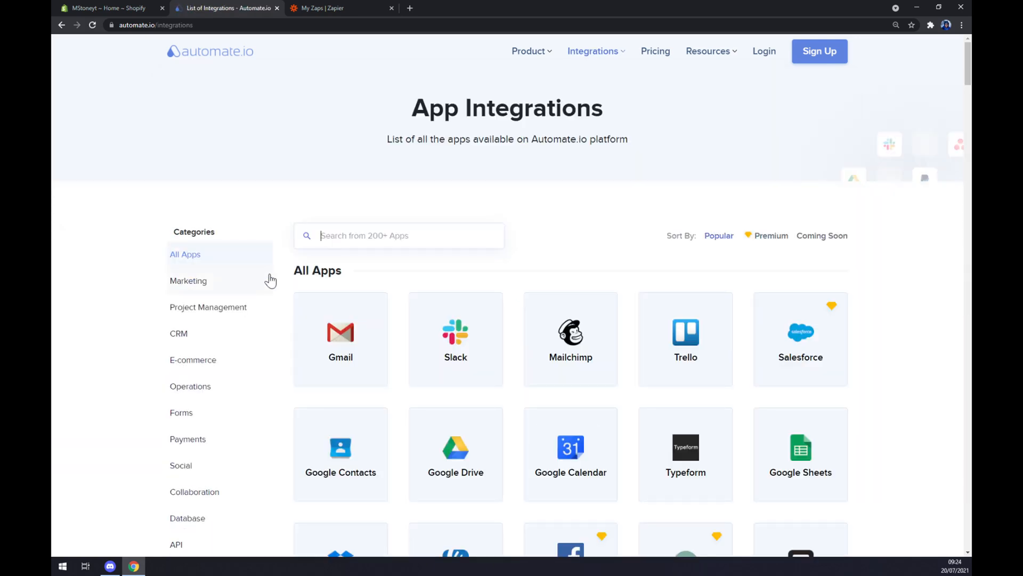
{"action": "mouse_move", "coordinate": [461, 200]}
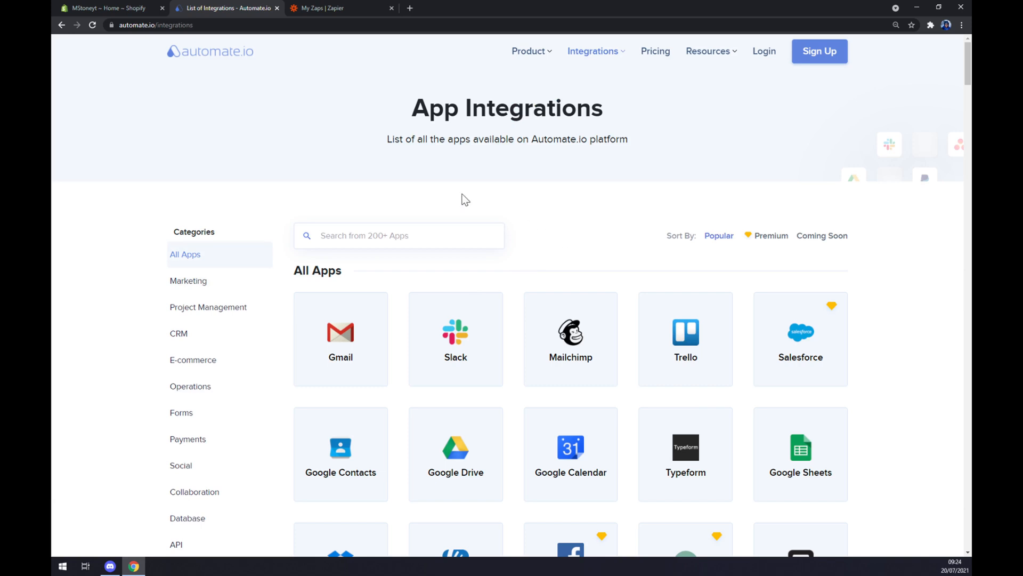
{"action": "left_click", "coordinate": [398, 235]}
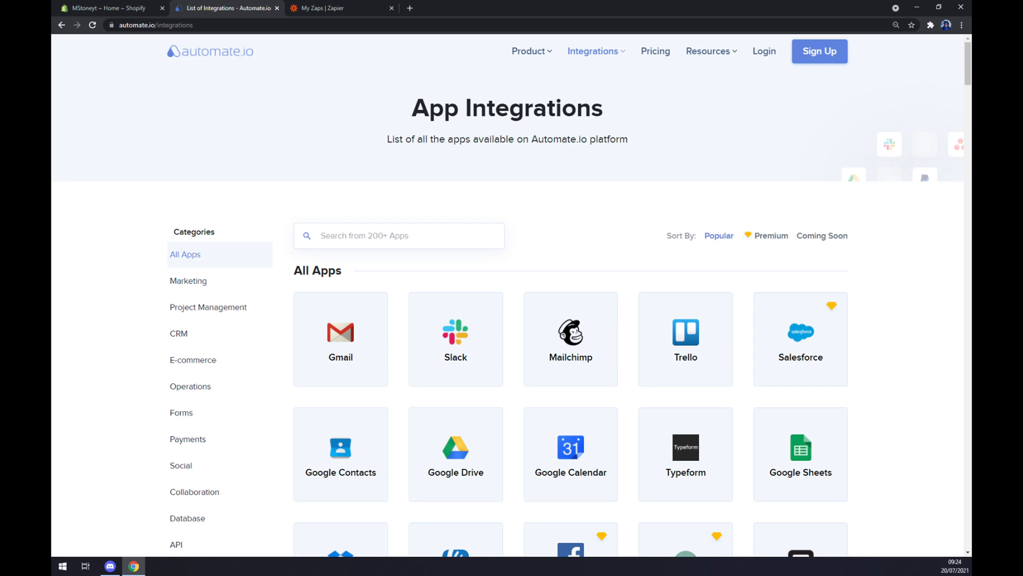
{"action": "type", "text": "s"}
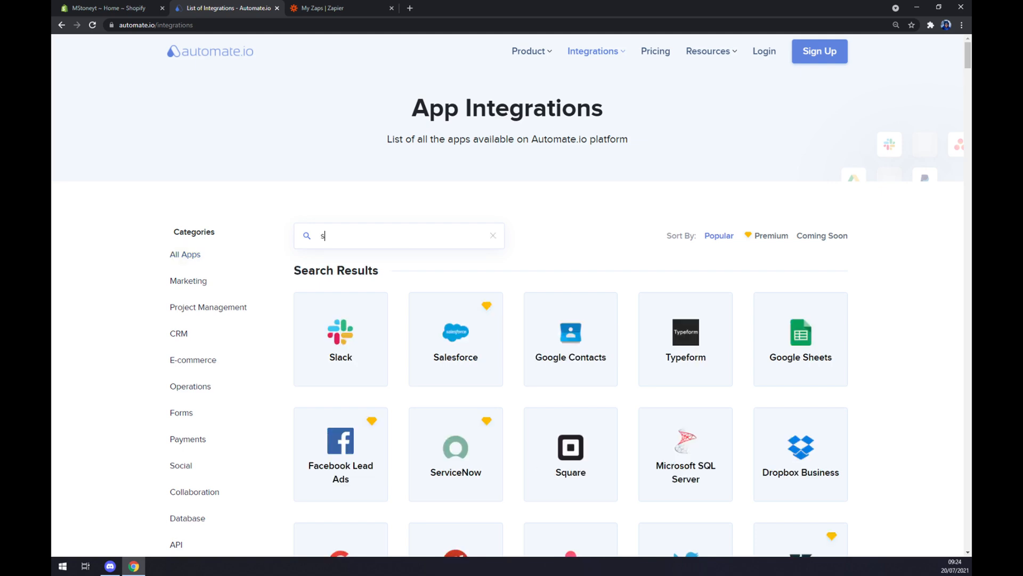
{"action": "type", "text": "hopi"}
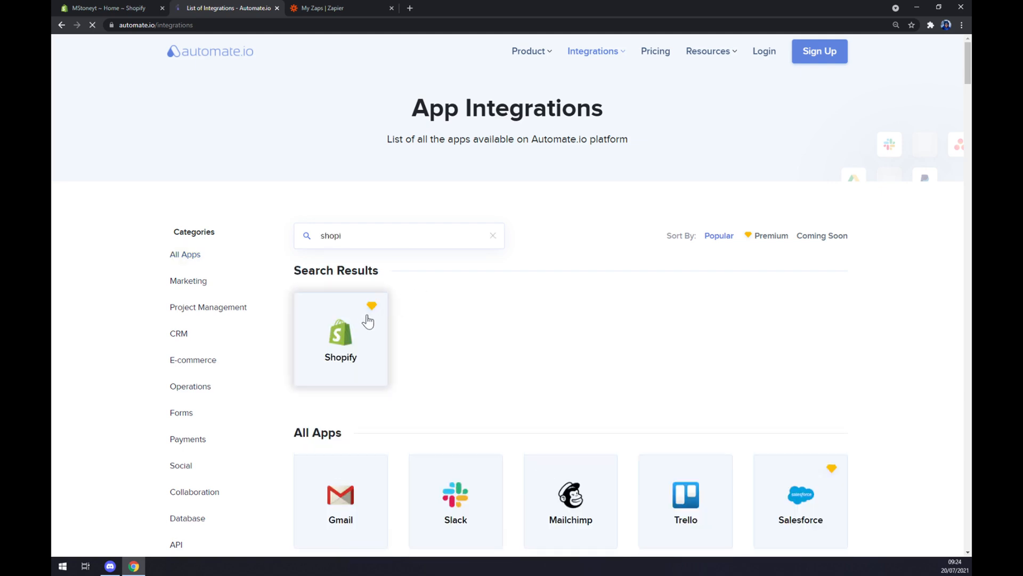
{"action": "left_click", "coordinate": [340, 338]}
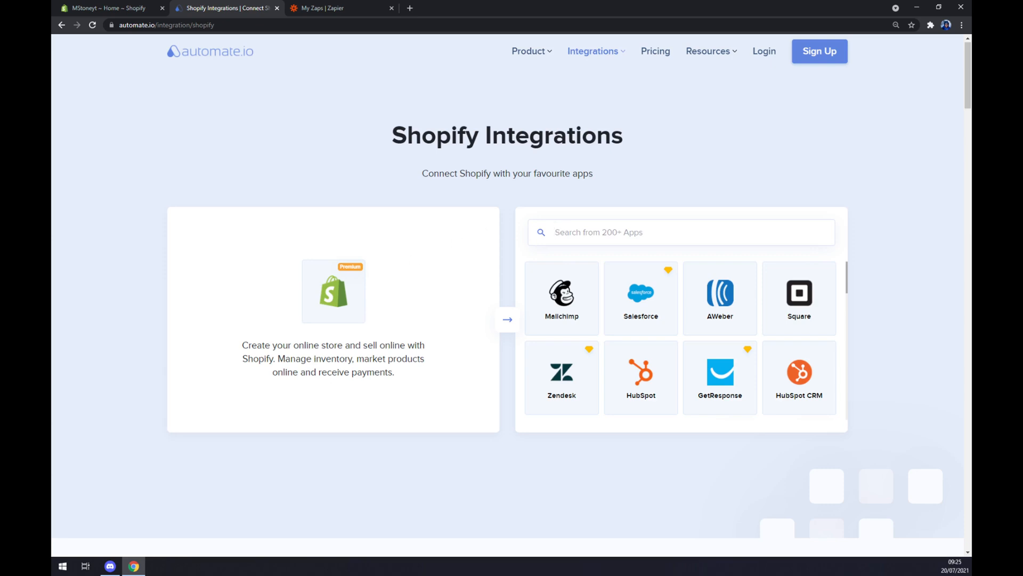
- Search Shopify integrations for 'zoho' and go to the Shopify and Zoho CRM page
{"action": "type", "text": "zoho"}
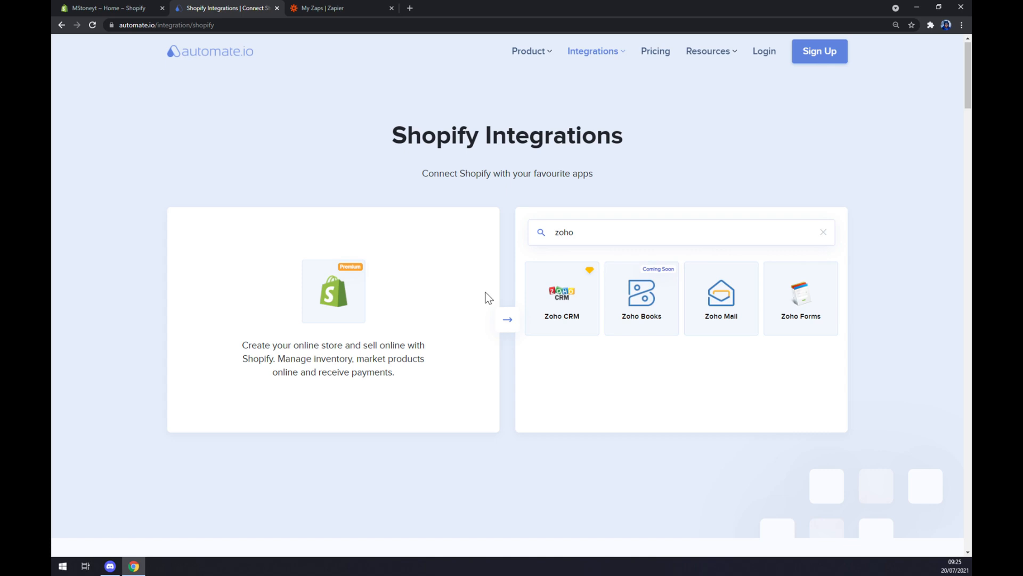
{"action": "left_click", "coordinate": [562, 297]}
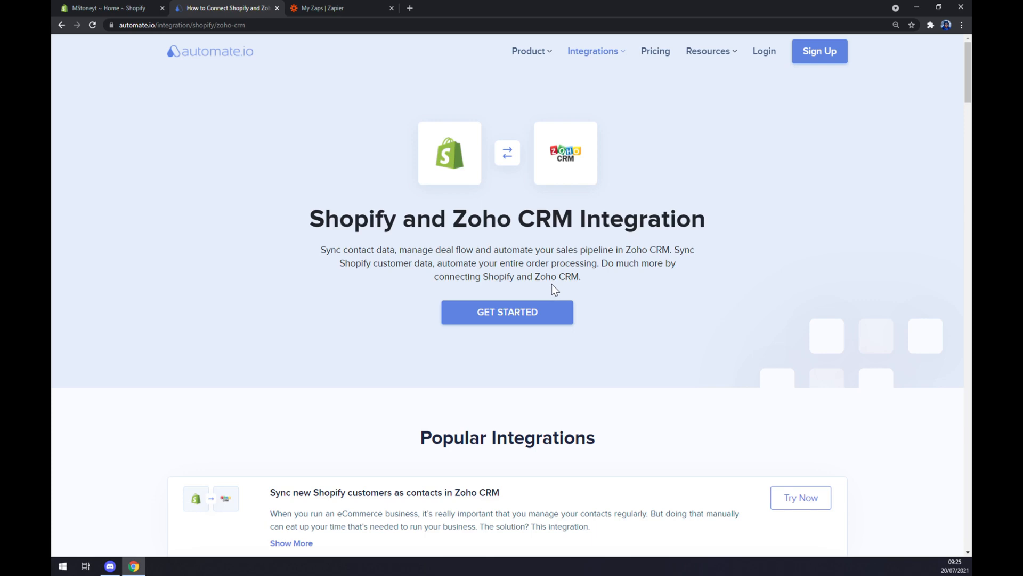
- Scroll past Popular Integrations to the 'Create your own Integration' builder
{"action": "scroll", "scroll_direction": "down", "scroll_amount": 3}
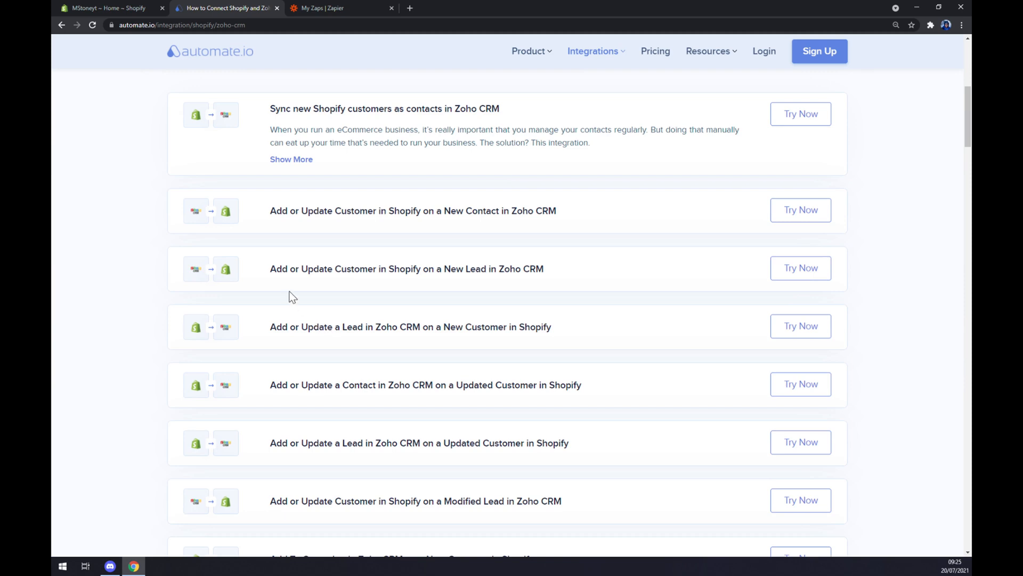
{"action": "scroll", "scroll_direction": "down", "scroll_amount": 3}
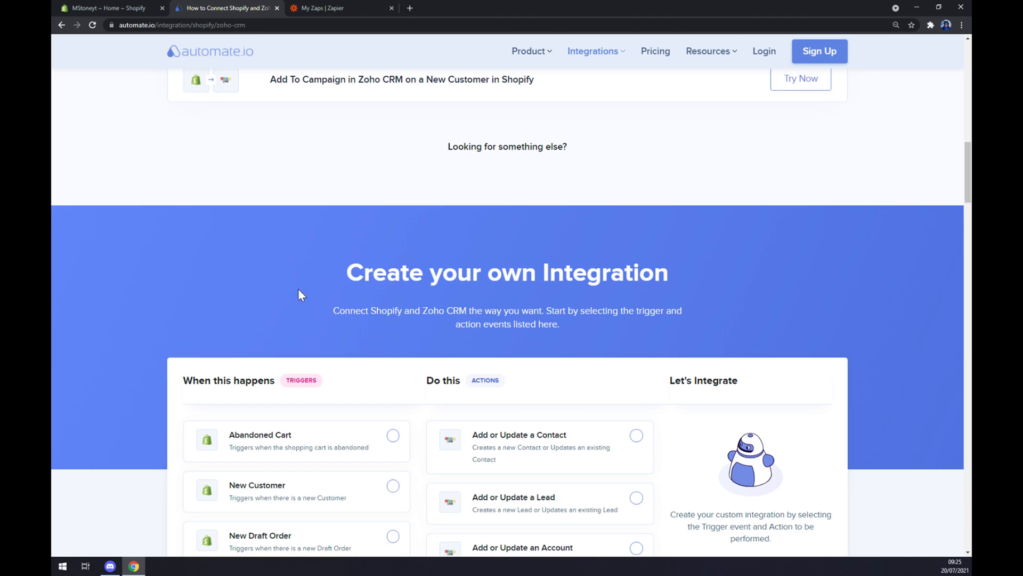
{"action": "scroll", "scroll_direction": "down", "scroll_amount": 3}
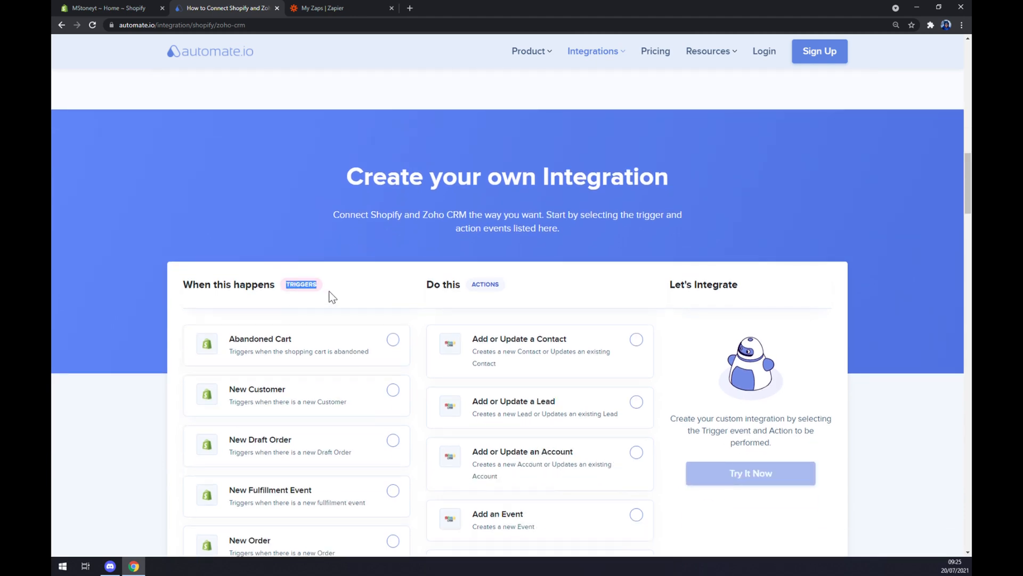
{"action": "scroll", "scroll_direction": "down", "scroll_amount": 3}
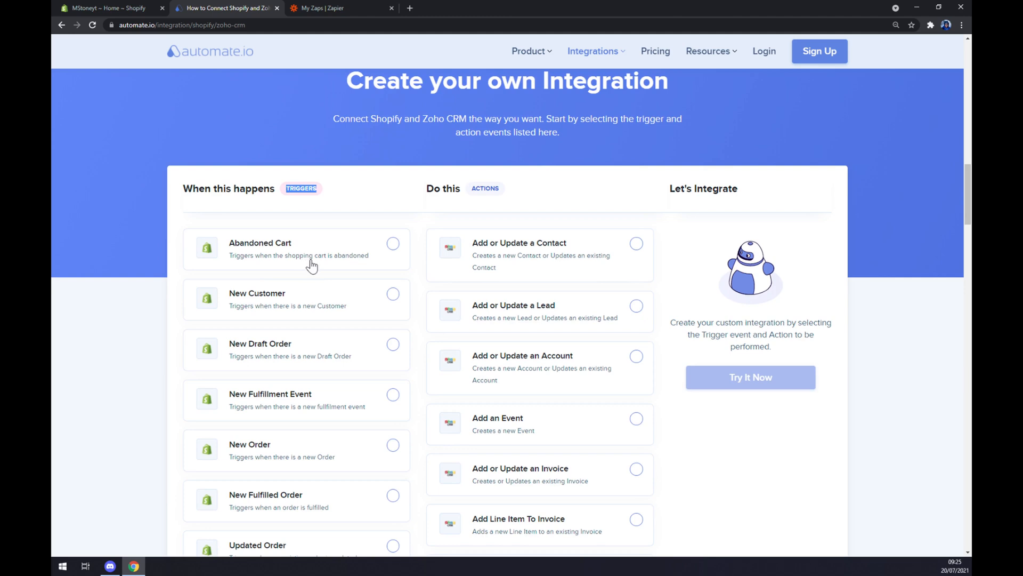
{"action": "mouse_move", "coordinate": [272, 283]}
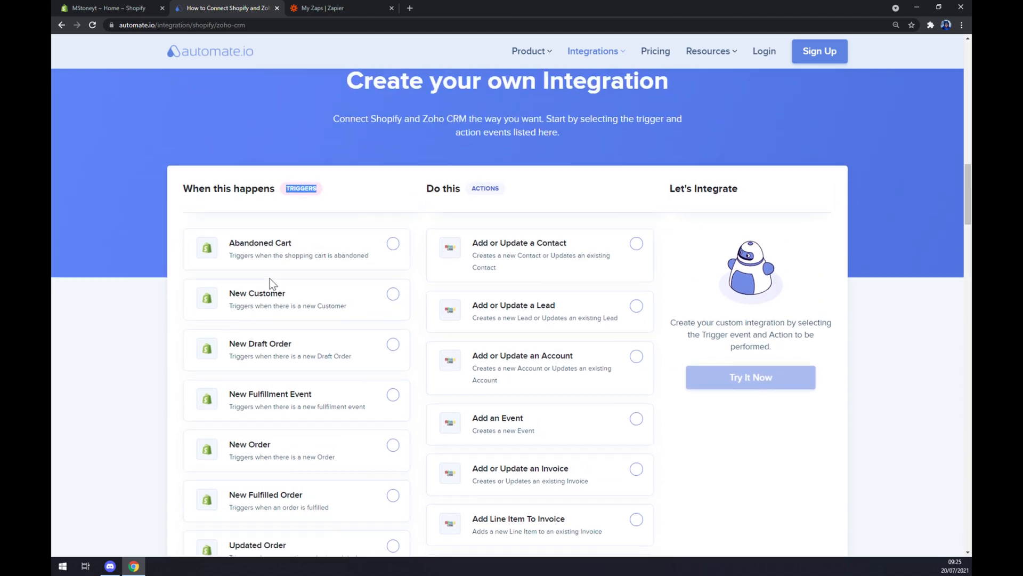
{"action": "mouse_move", "coordinate": [342, 249]}
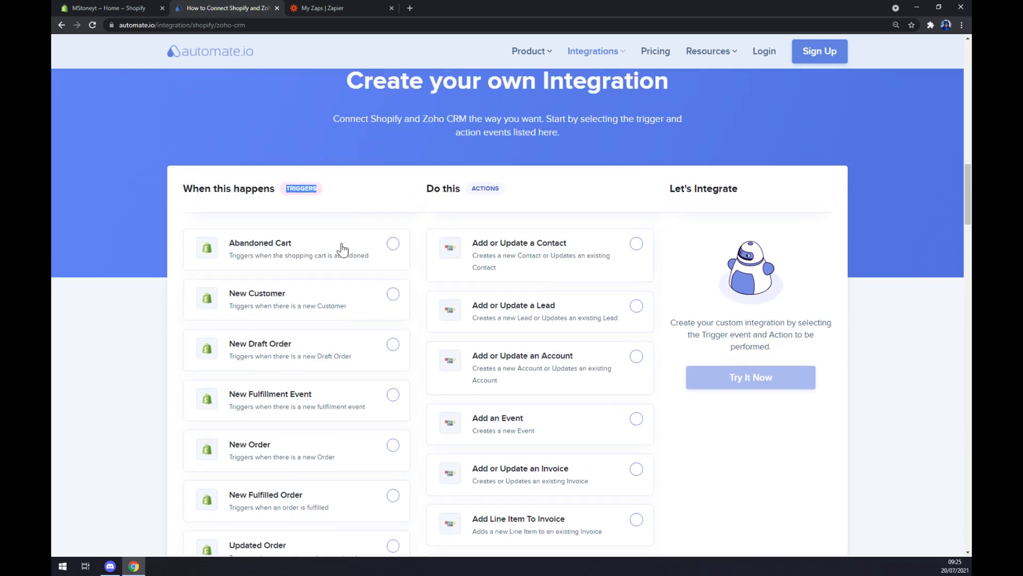
{"action": "left_click", "coordinate": [392, 243]}
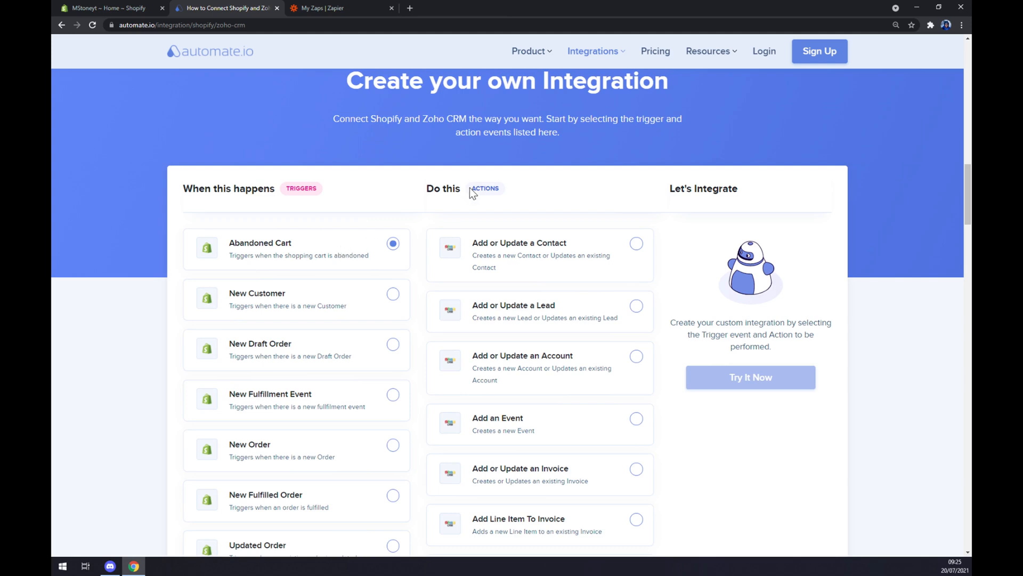
{"action": "double_click", "coordinate": [484, 188]}
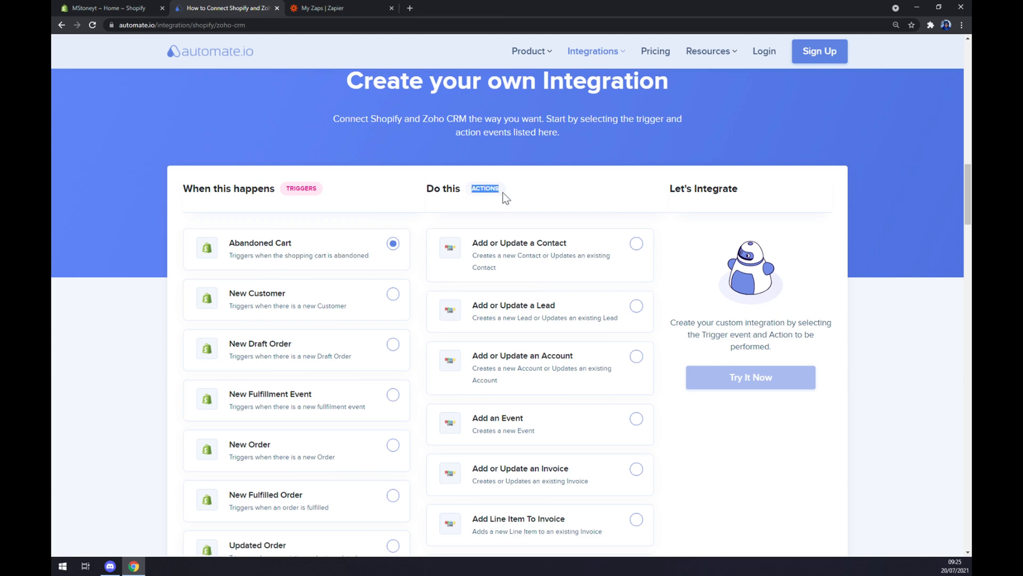
{"action": "mouse_move", "coordinate": [492, 273]}
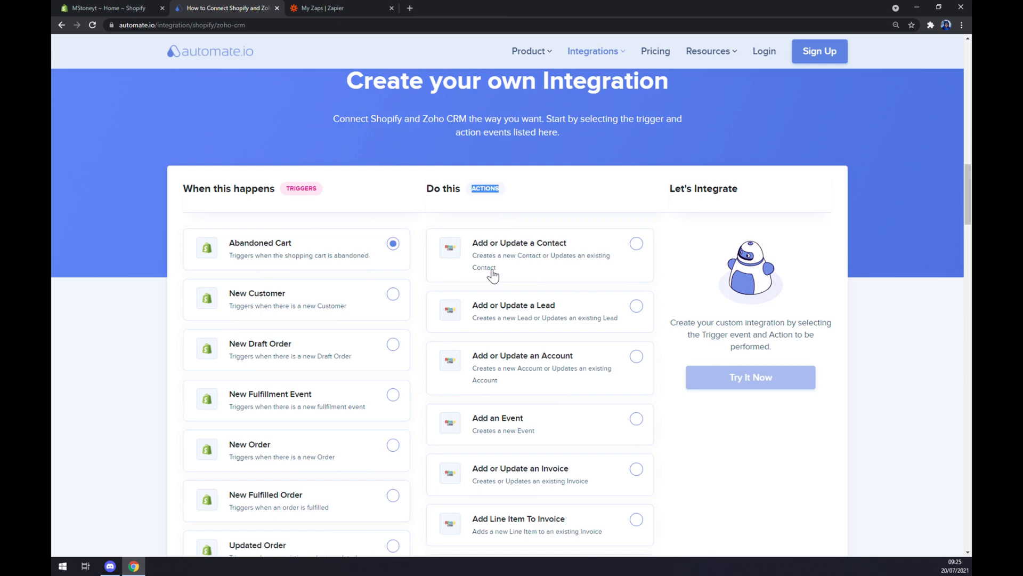
{"action": "left_click", "coordinate": [635, 243]}
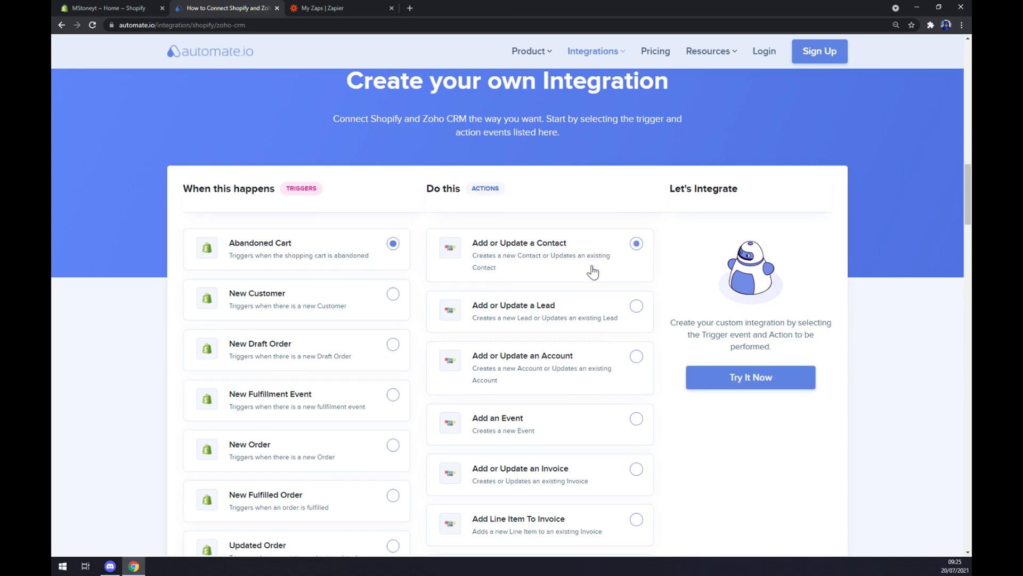
{"action": "scroll", "scroll_direction": "down", "scroll_amount": 3}
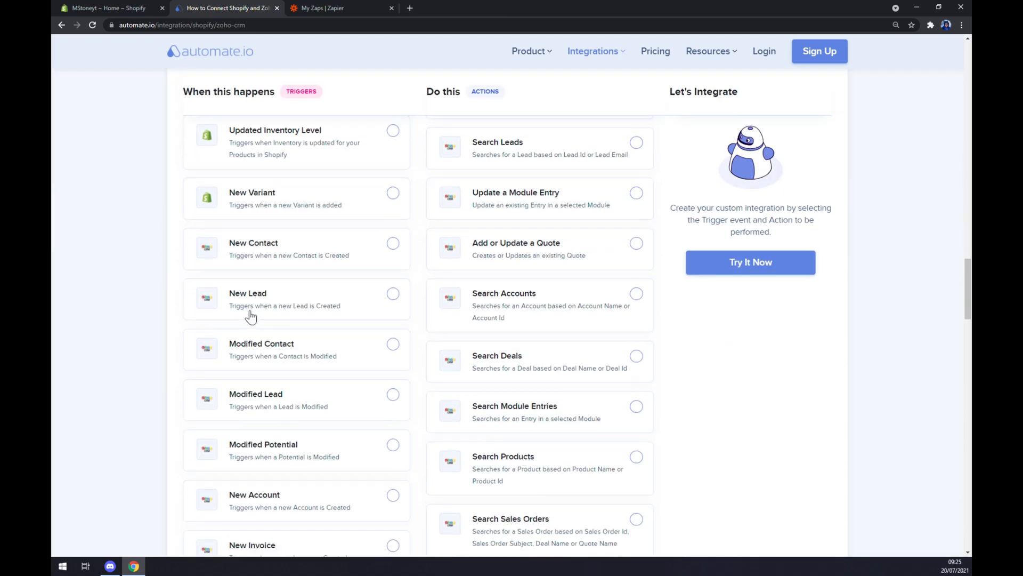
{"action": "mouse_move", "coordinate": [289, 219]}
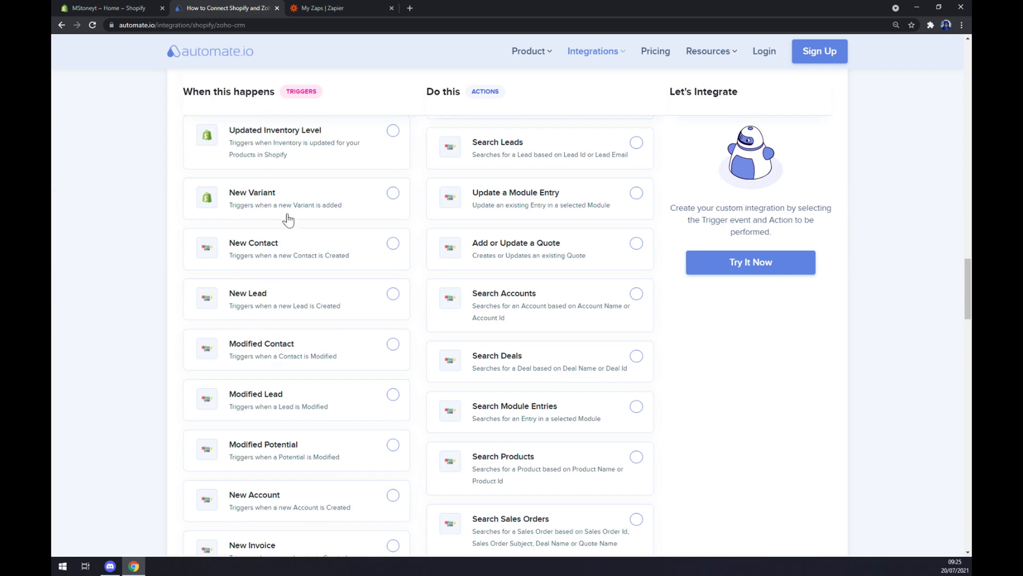
{"action": "scroll", "scroll_direction": "down", "scroll_amount": 3}
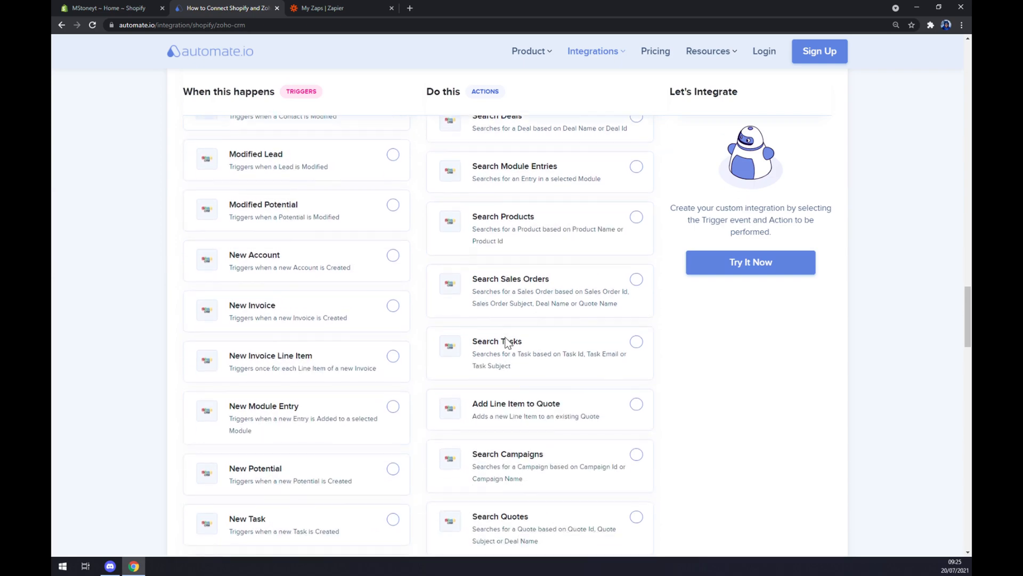
{"action": "scroll", "scroll_direction": "up", "scroll_amount": 3}
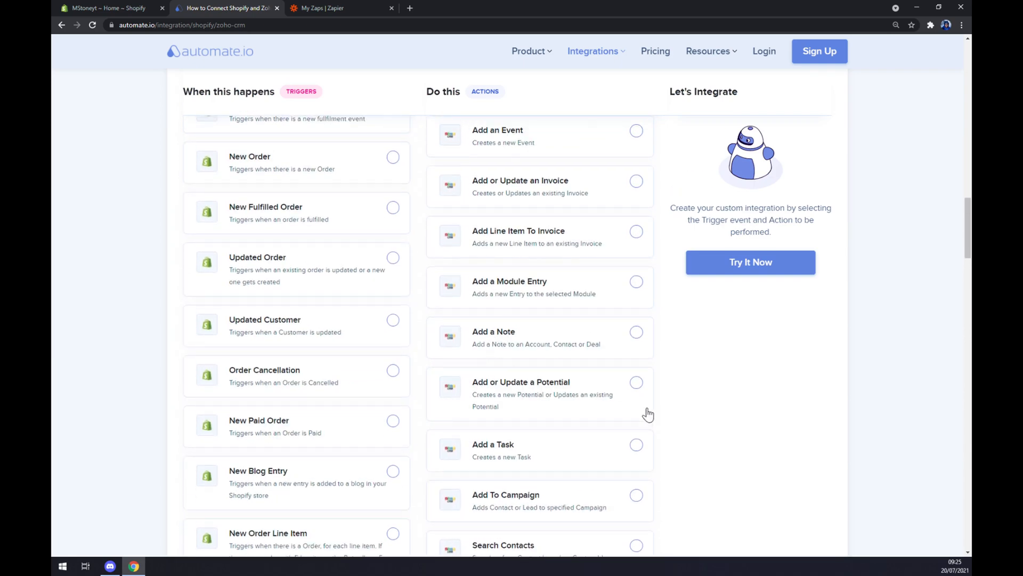
{"action": "scroll", "scroll_direction": "down", "scroll_amount": 3}
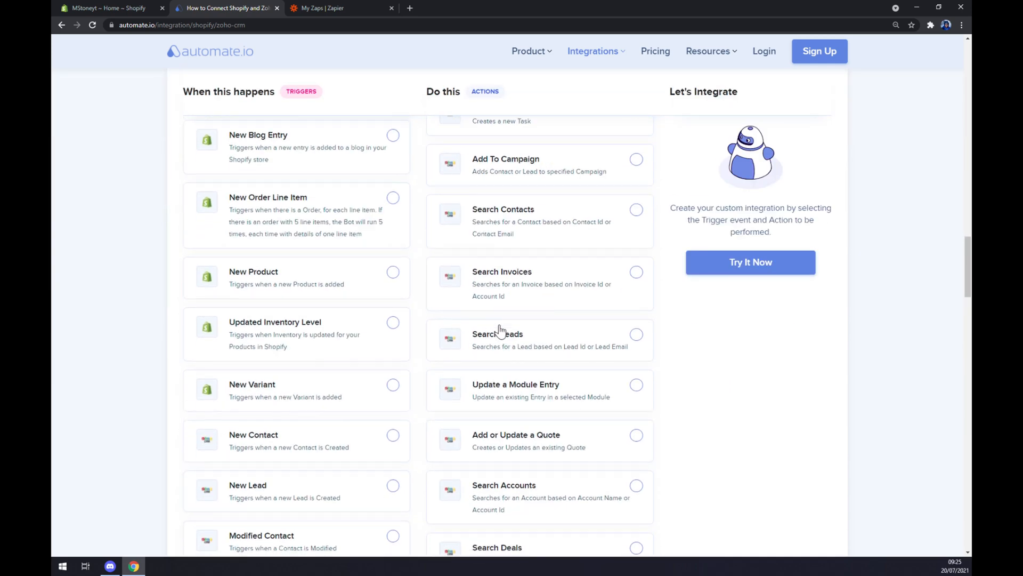
{"action": "scroll", "scroll_direction": "down", "scroll_amount": 3}
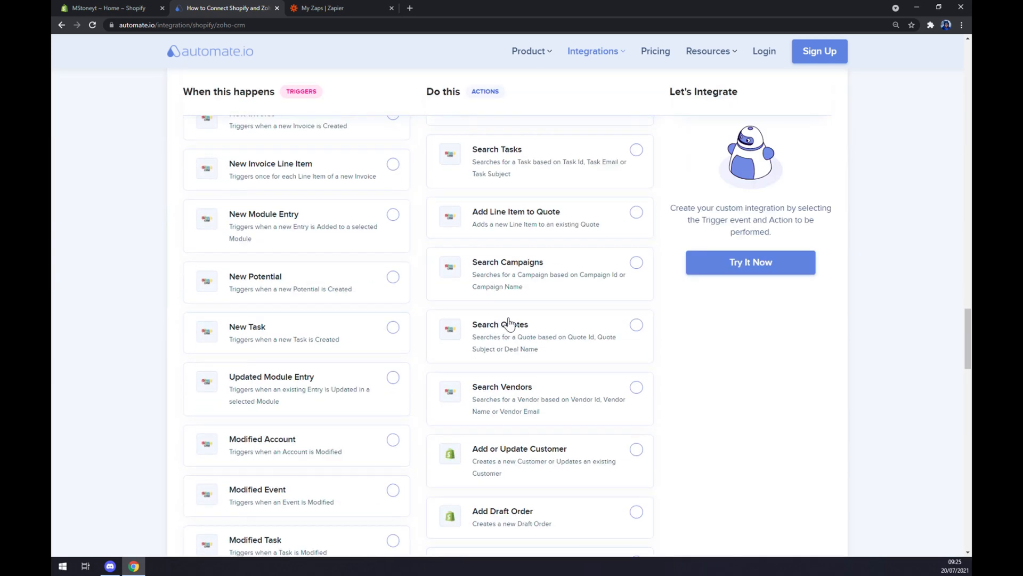
{"action": "scroll", "scroll_direction": "up", "scroll_amount": 3}
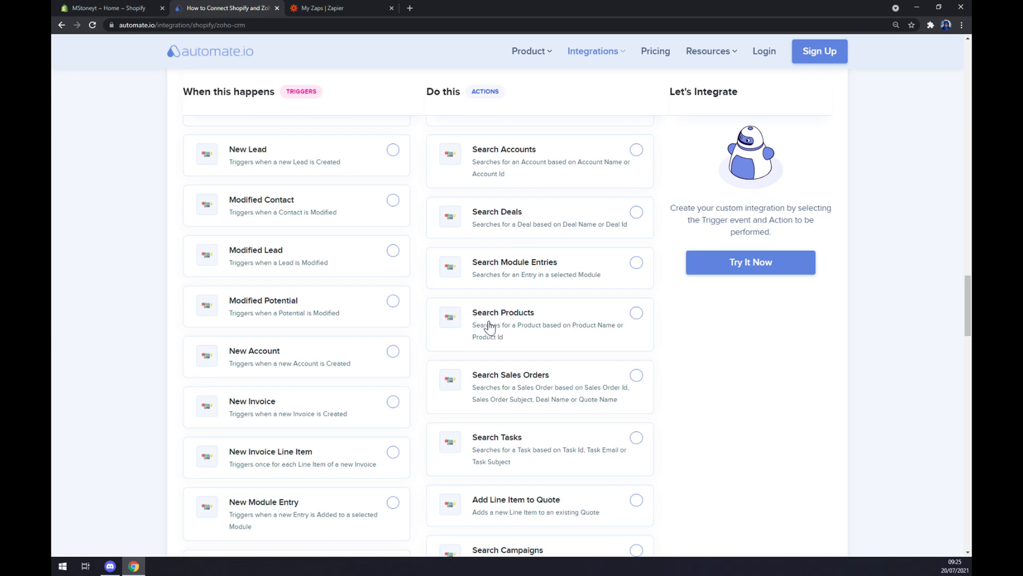
{"action": "scroll", "scroll_direction": "up", "scroll_amount": 3}
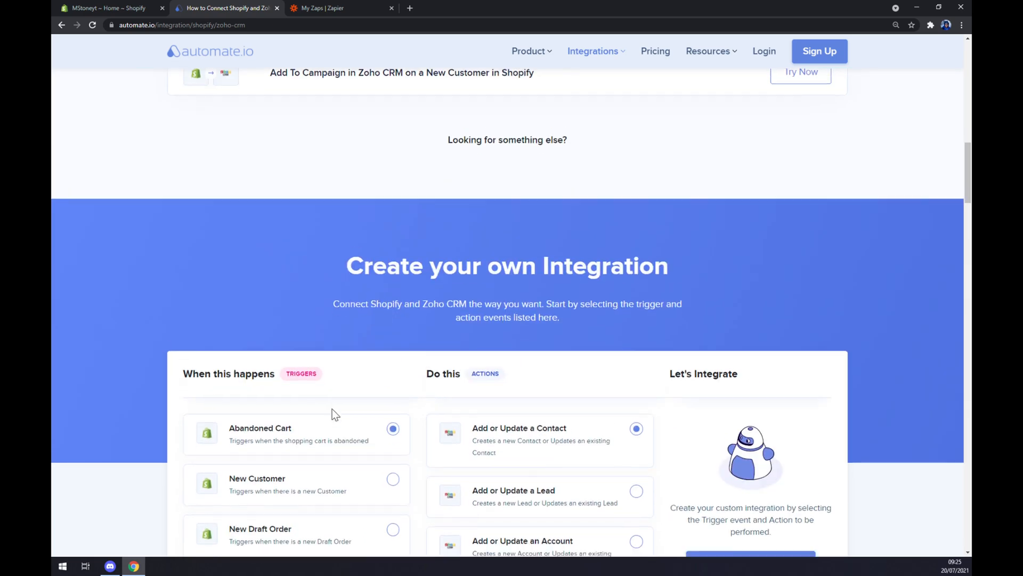
{"action": "scroll", "scroll_direction": "down", "scroll_amount": 3}
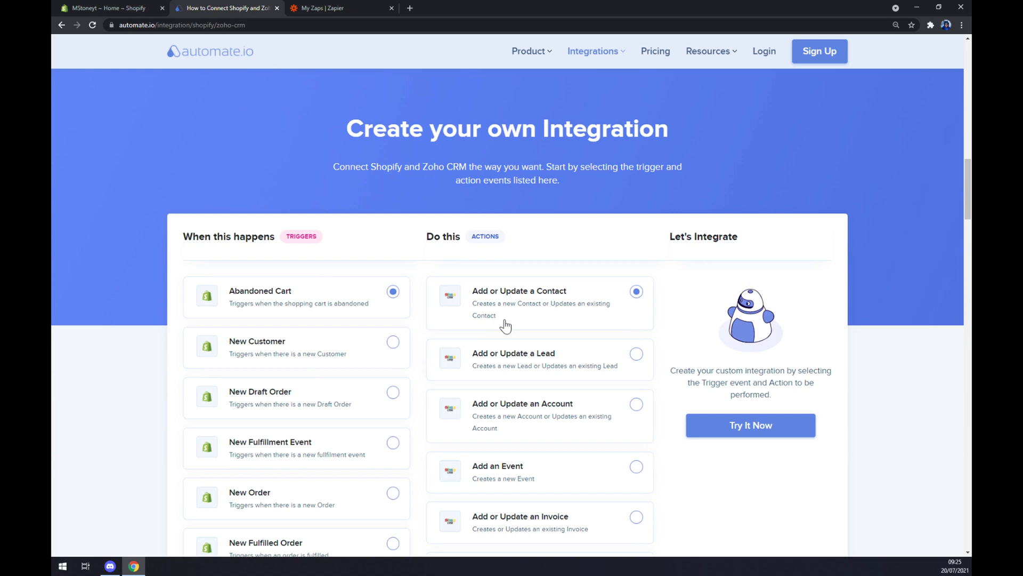
- Start the Abandoned Cart to Zoho CRM integration via Try It Now, then move to Zapier's Zaps dashboard
{"action": "left_click", "coordinate": [749, 425]}
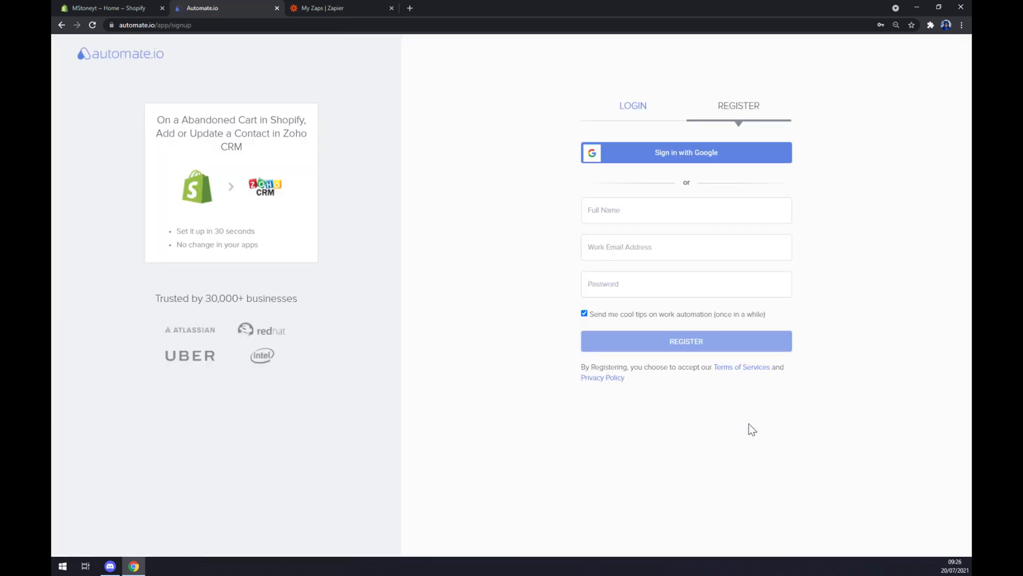
{"action": "mouse_move", "coordinate": [402, 238]}
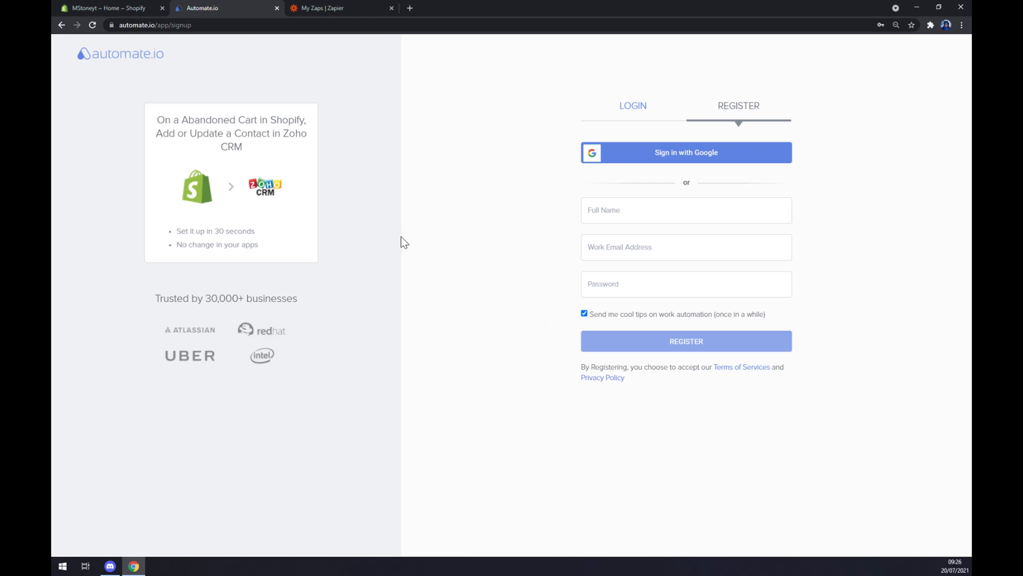
{"action": "mouse_move", "coordinate": [441, 242]}
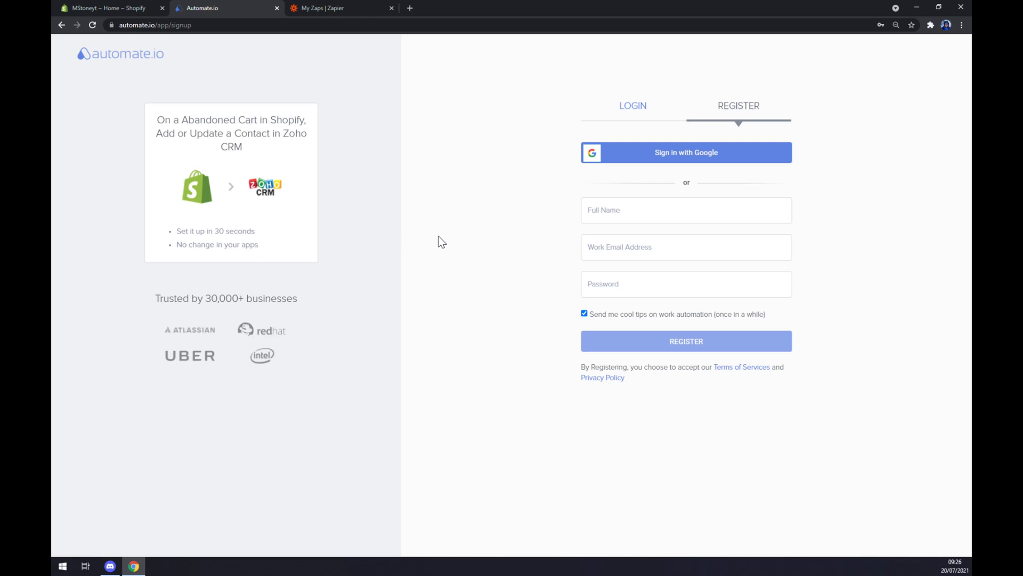
{"action": "mouse_move", "coordinate": [446, 240]}
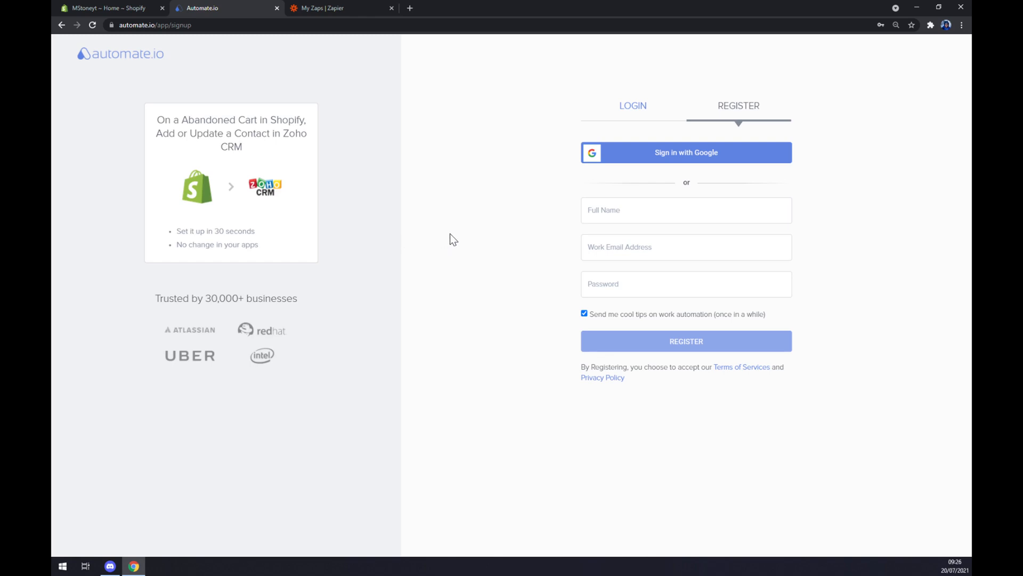
{"action": "left_click", "coordinate": [339, 7]}
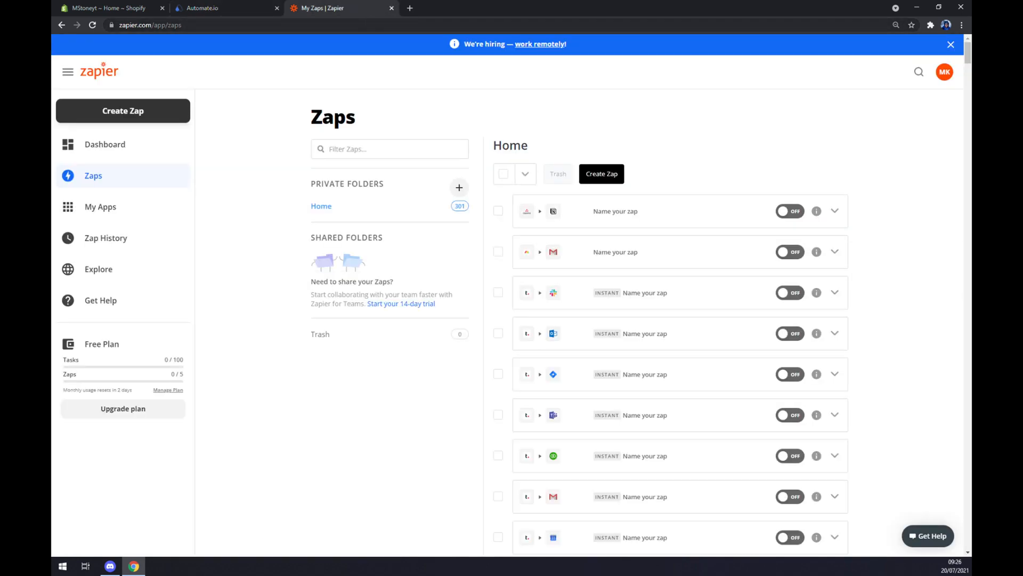
{"action": "mouse_move", "coordinate": [438, 68]}
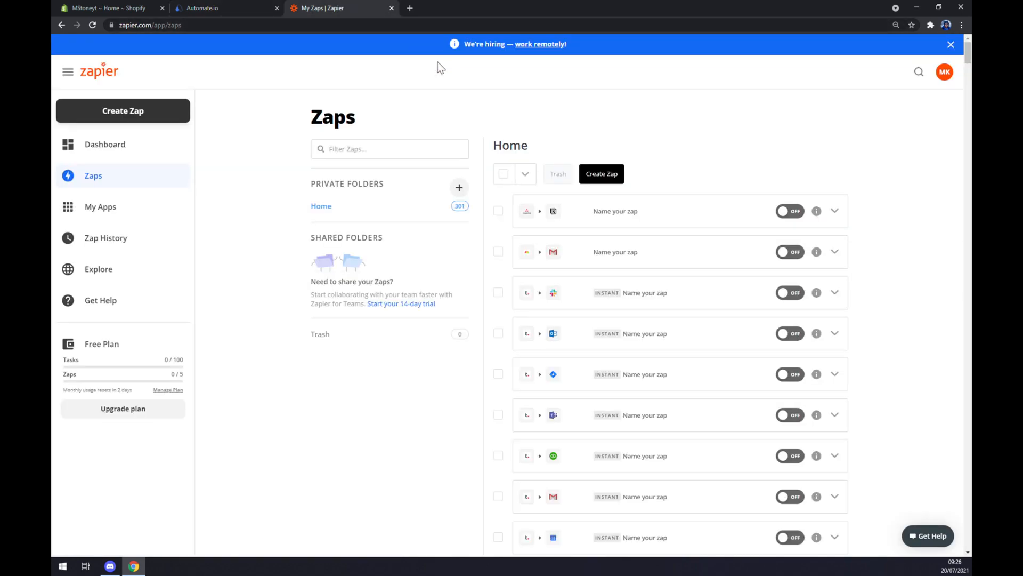
{"action": "mouse_move", "coordinate": [201, 170]}
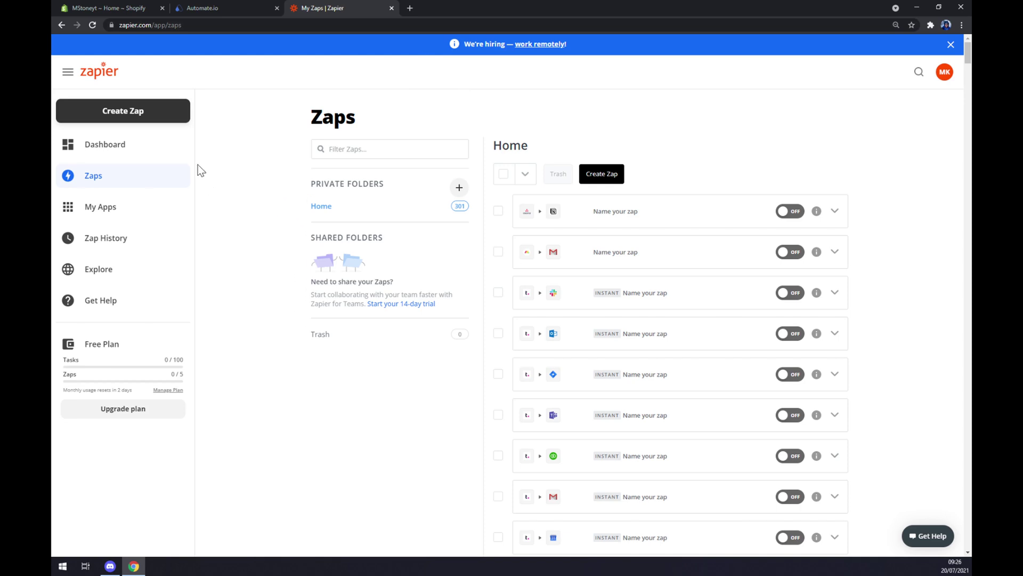
- Begin a new zap with Create Zap from the My Zaps sidebar
{"action": "left_click", "coordinate": [122, 110]}
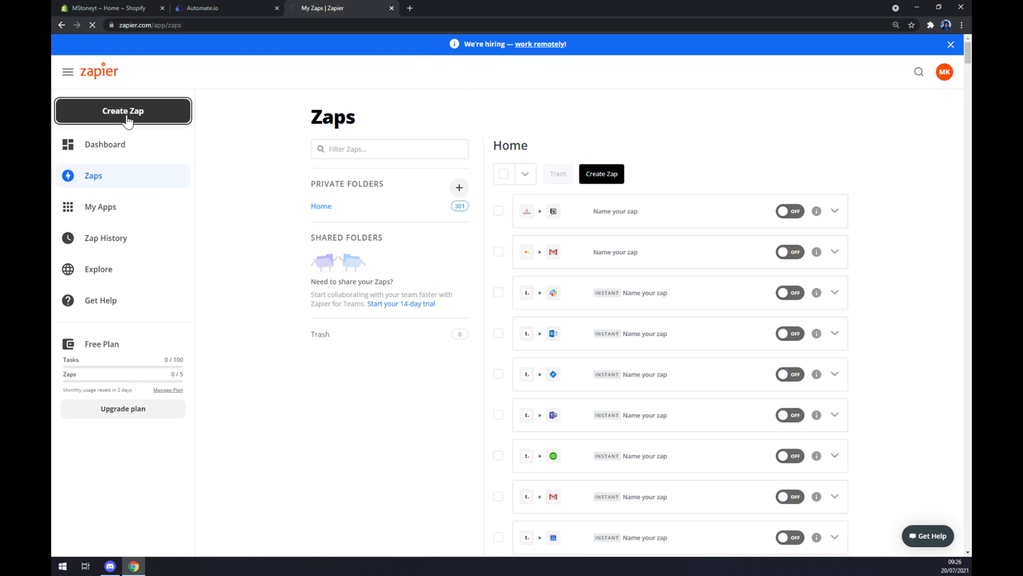
- Search 'sh' and make Shopify the trigger app with New Customer as the trigger event
{"action": "left_click", "coordinate": [123, 110]}
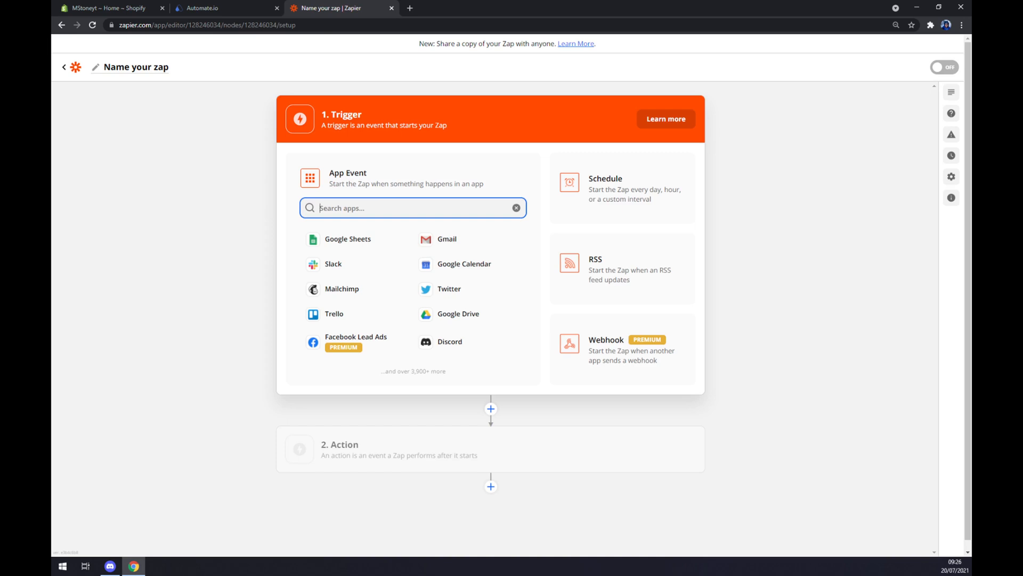
{"action": "type", "text": "sh"}
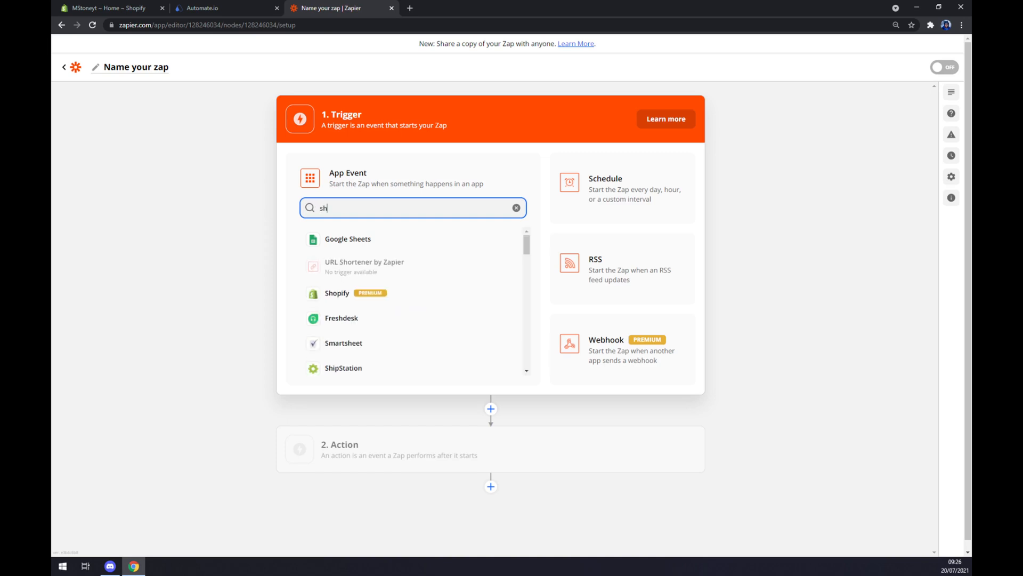
{"action": "left_click", "coordinate": [338, 294]}
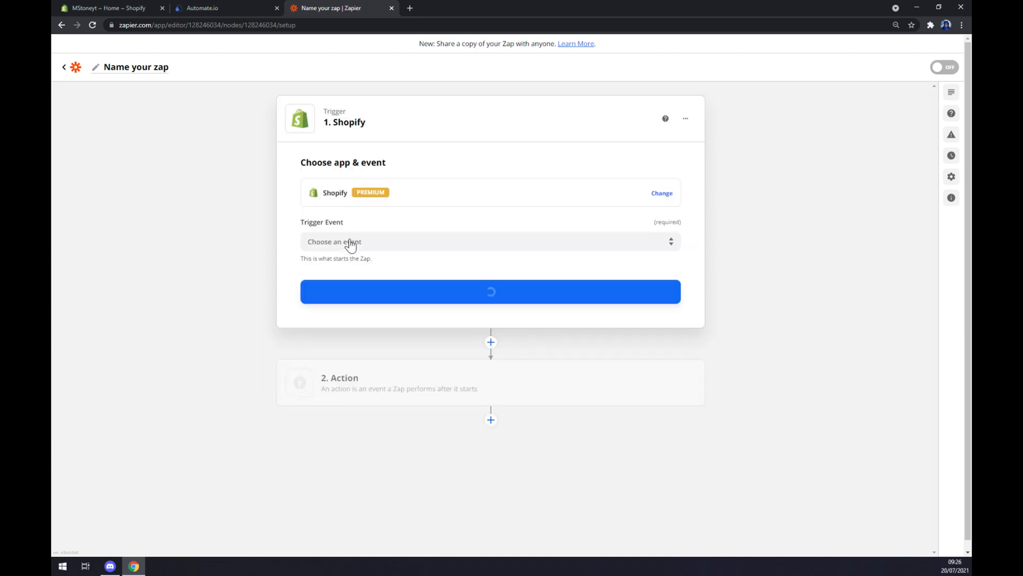
{"action": "left_click", "coordinate": [490, 242]}
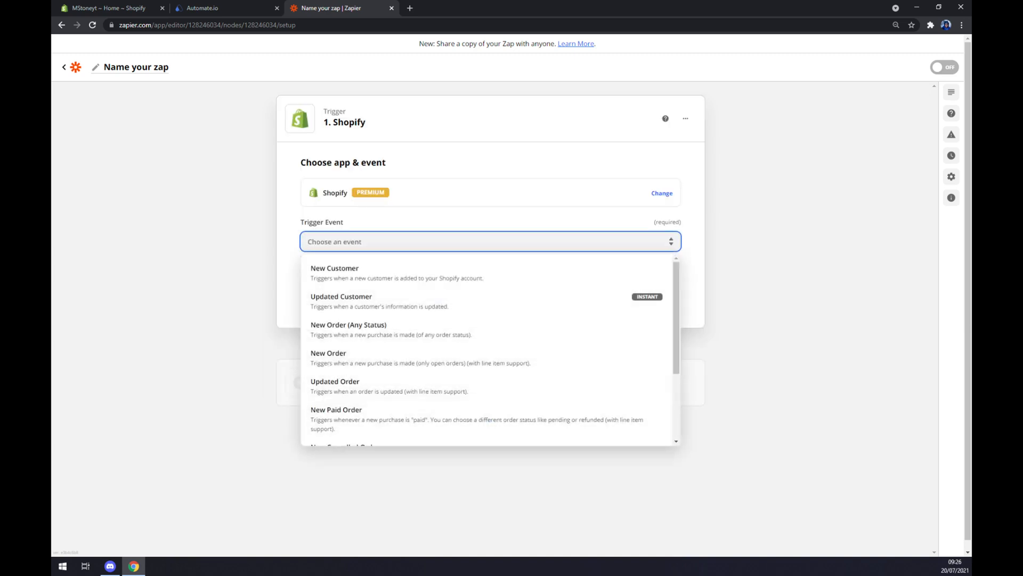
{"action": "left_click", "coordinate": [333, 268]}
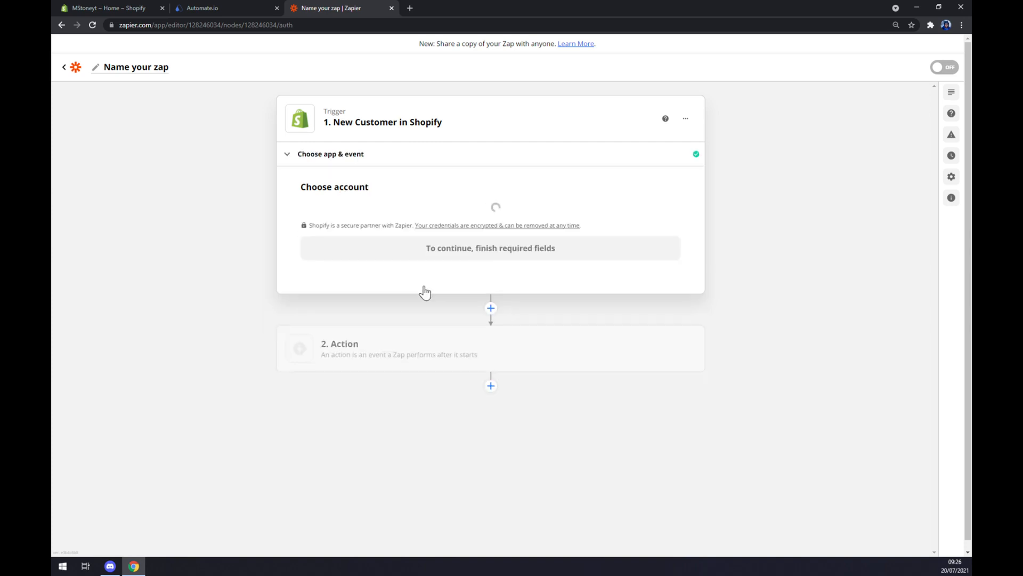
- Use the existing Shopify account for the trigger and continue to the action step
{"action": "left_click", "coordinate": [490, 223]}
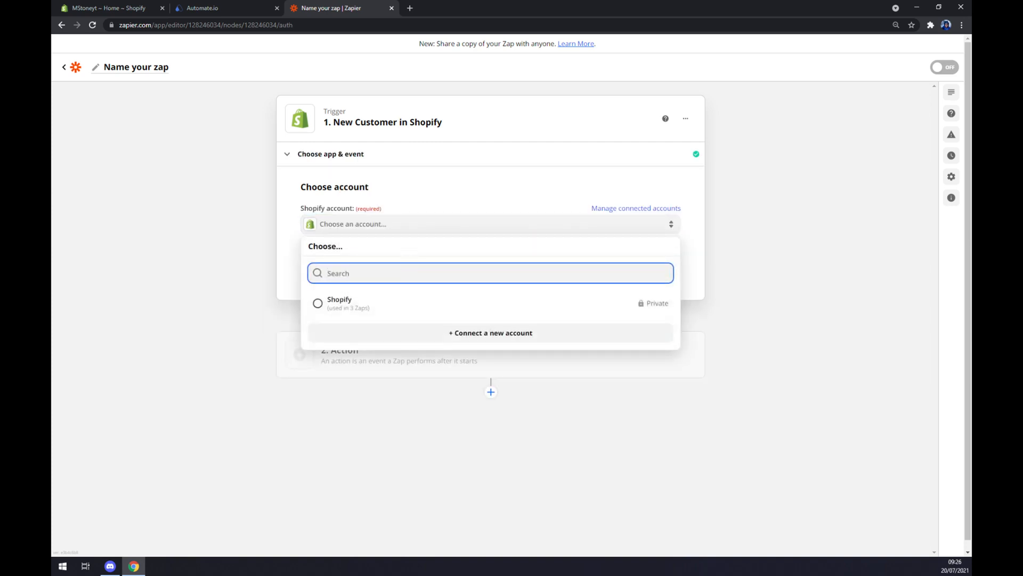
{"action": "left_click", "coordinate": [338, 303]}
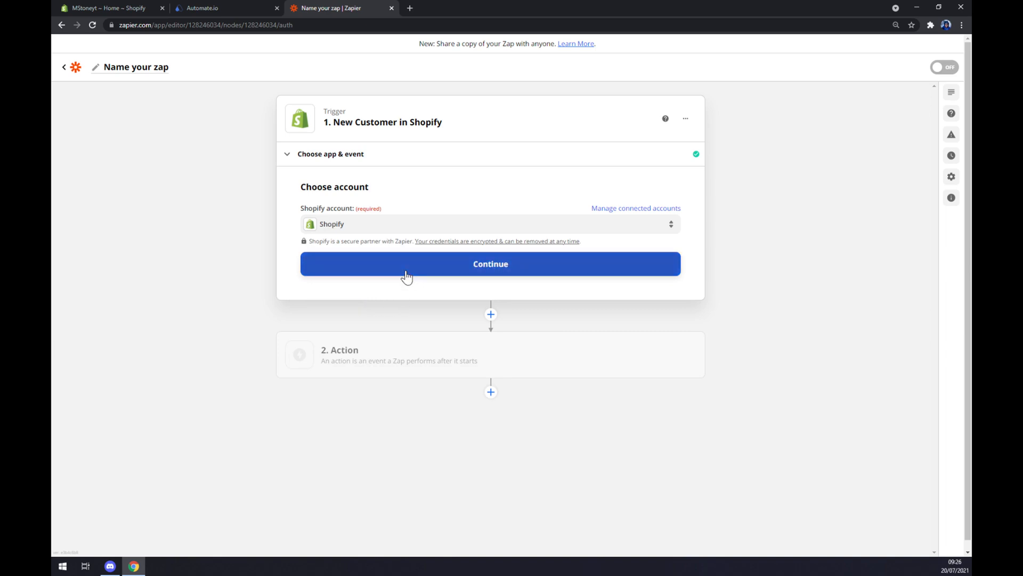
{"action": "left_click", "coordinate": [490, 263]}
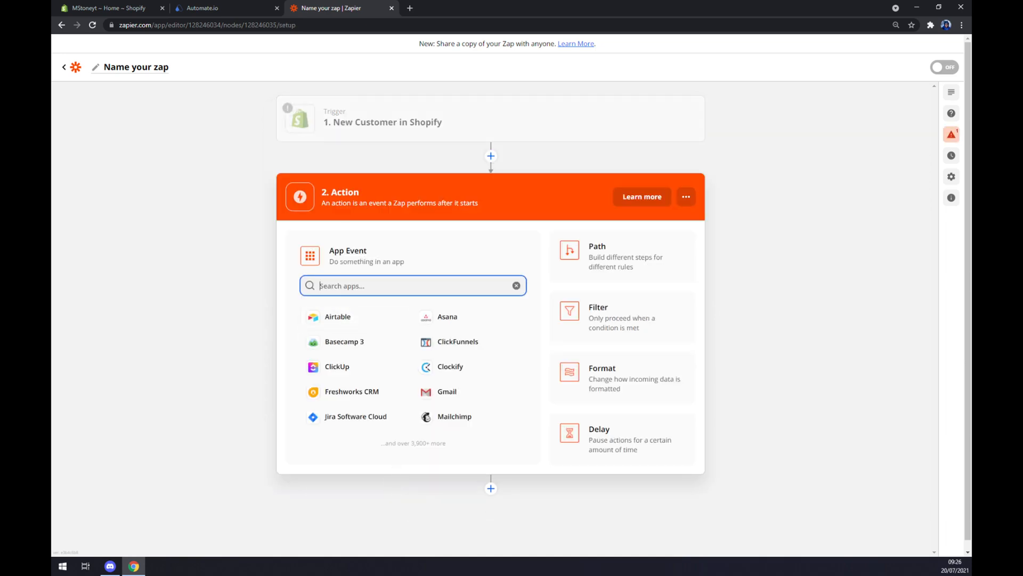
- Search 'zo' to make Zoho CRM the action app, settling on Update Related Module Entry after Convert Lead
{"action": "type", "text": "zo"}
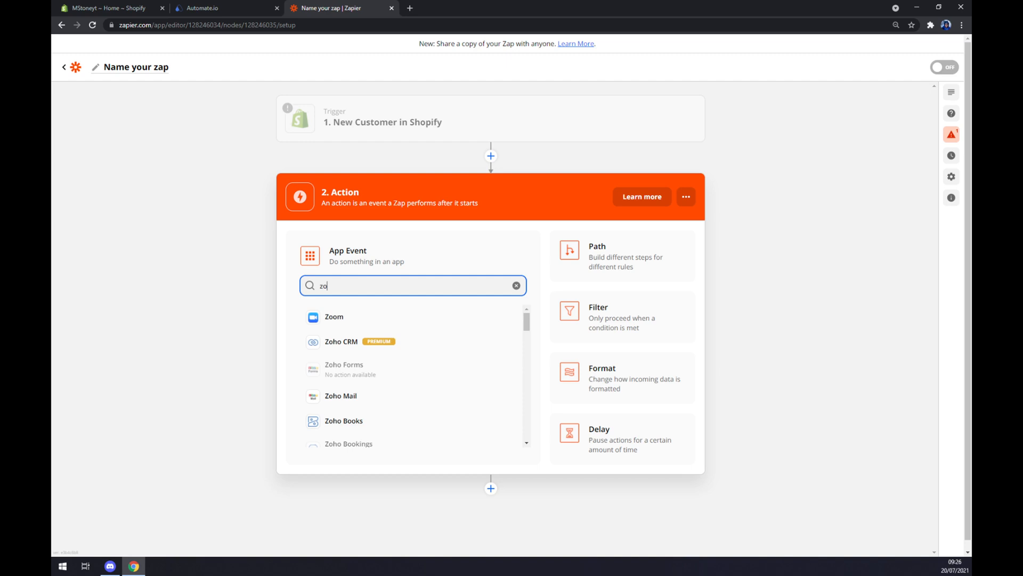
{"action": "left_click", "coordinate": [341, 341]}
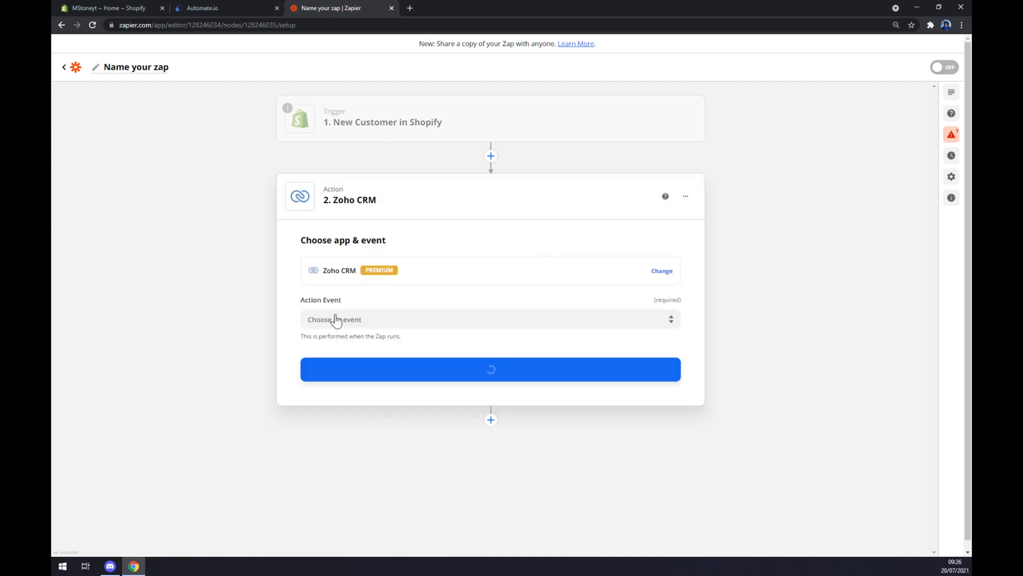
{"action": "left_click", "coordinate": [490, 319]}
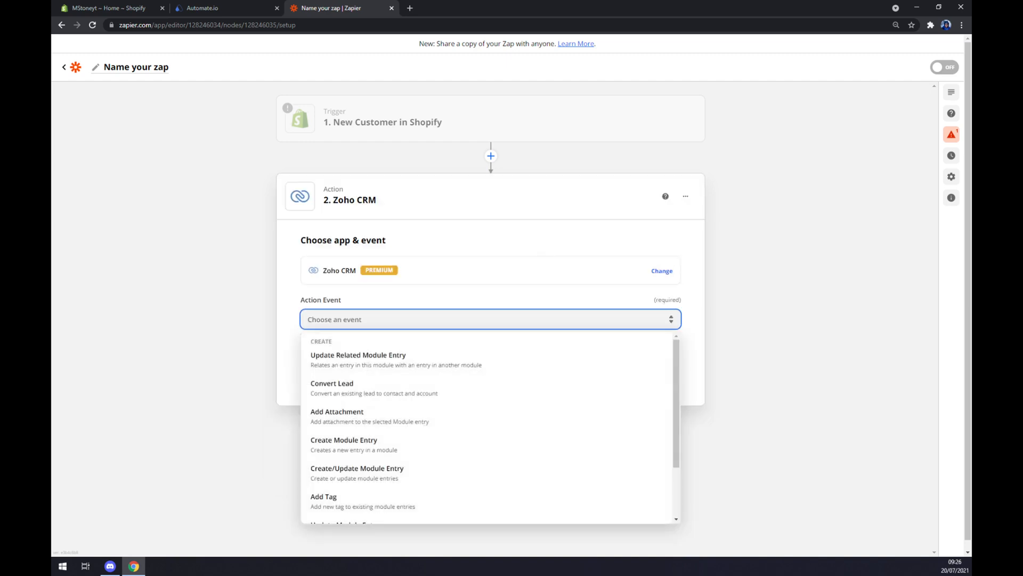
{"action": "mouse_move", "coordinate": [372, 388]}
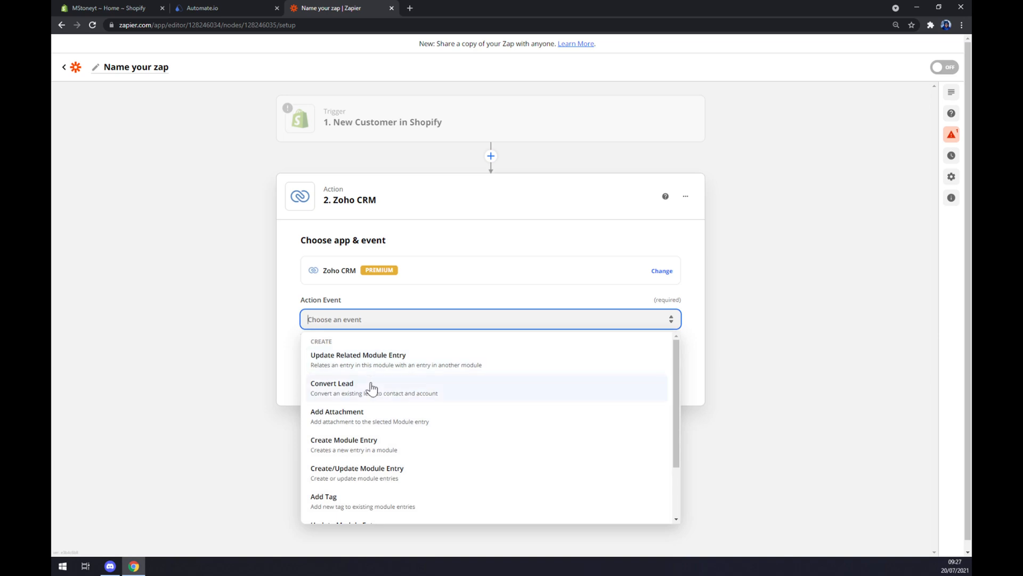
{"action": "left_click", "coordinate": [332, 383]}
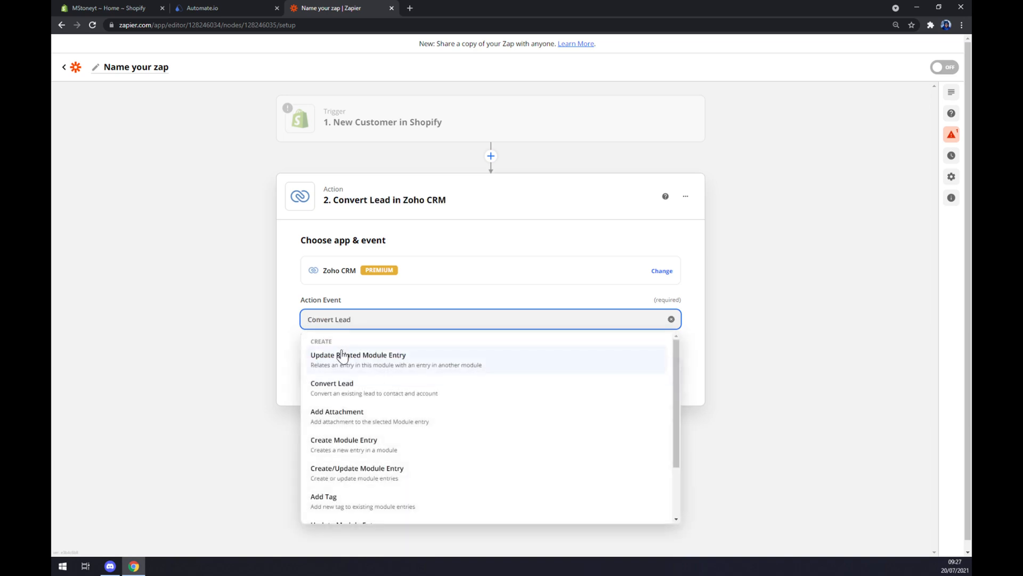
{"action": "left_click", "coordinate": [358, 354]}
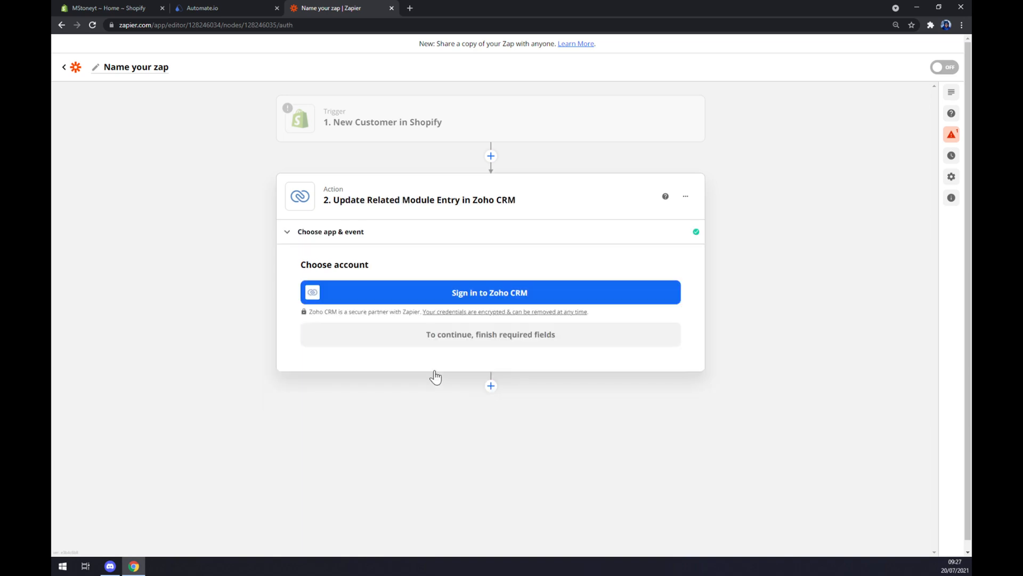